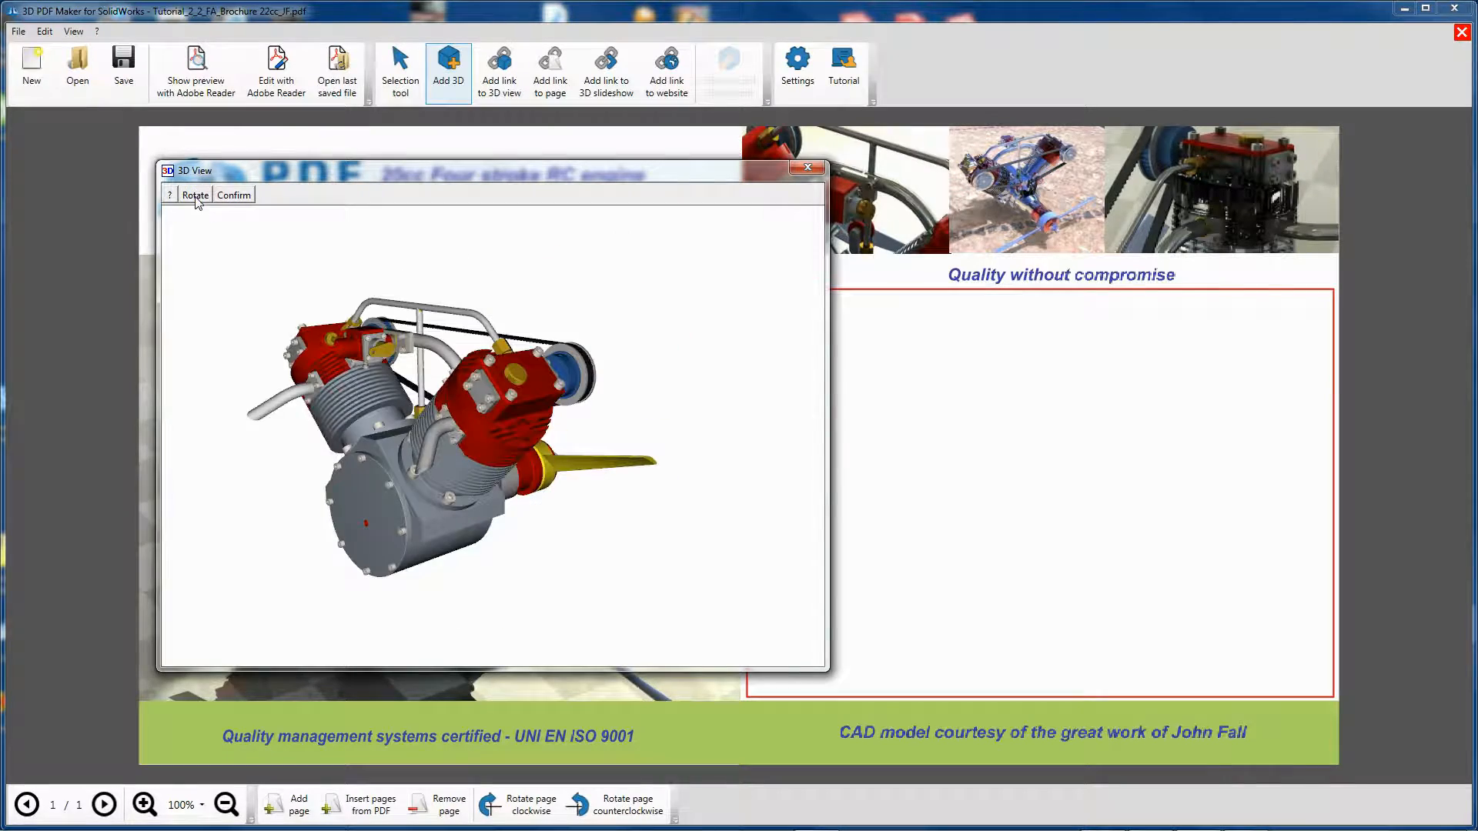
Close the engine brochure PDF and return to the 3D PDF Maker start page.
{"action": "left_click", "coordinate": [233, 196]}
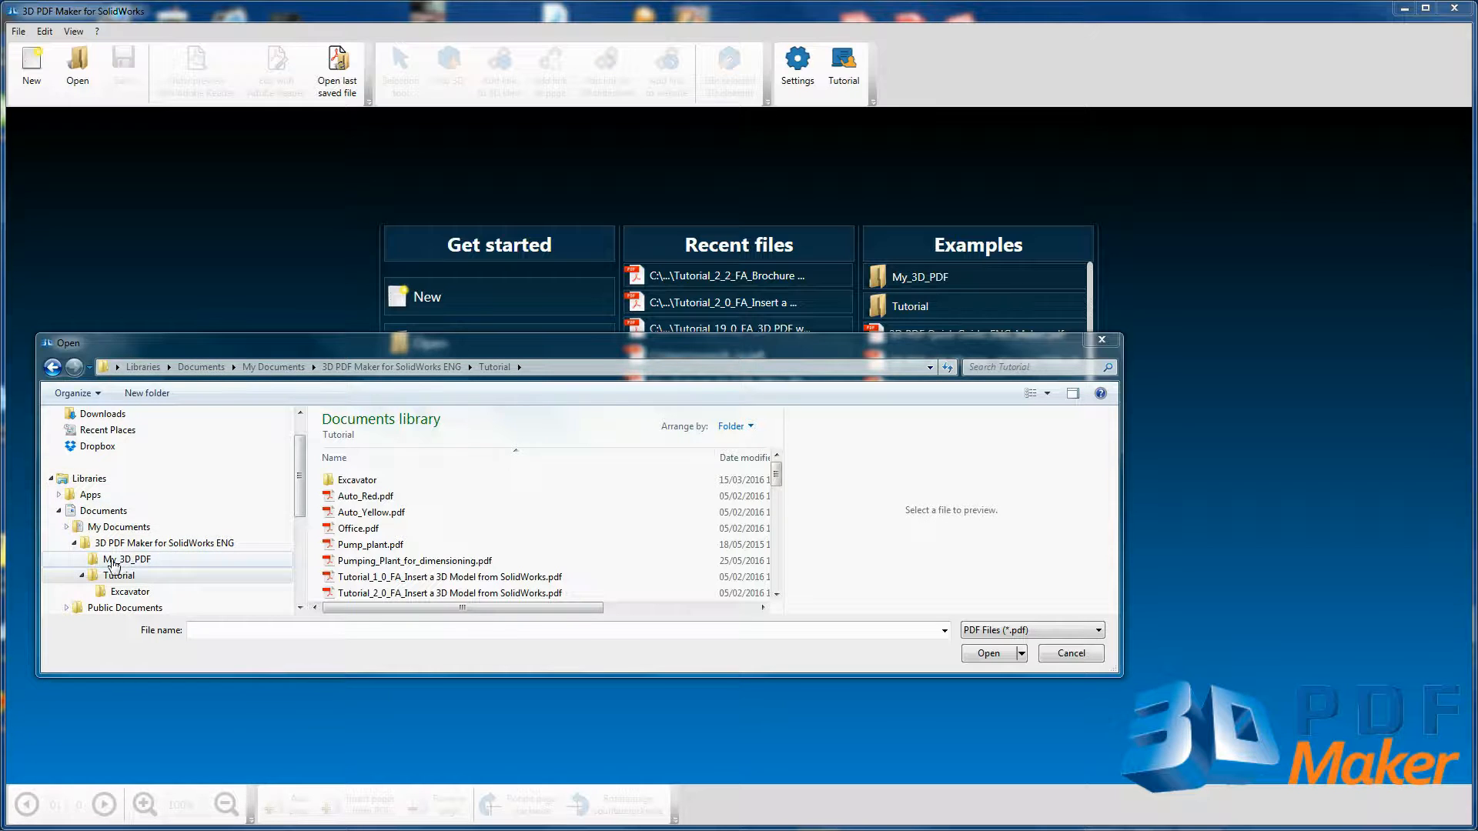
Browse the Examples panel into the Tutorial folder to show the Excavator folder and example PDFs.
{"action": "left_click", "coordinate": [119, 574]}
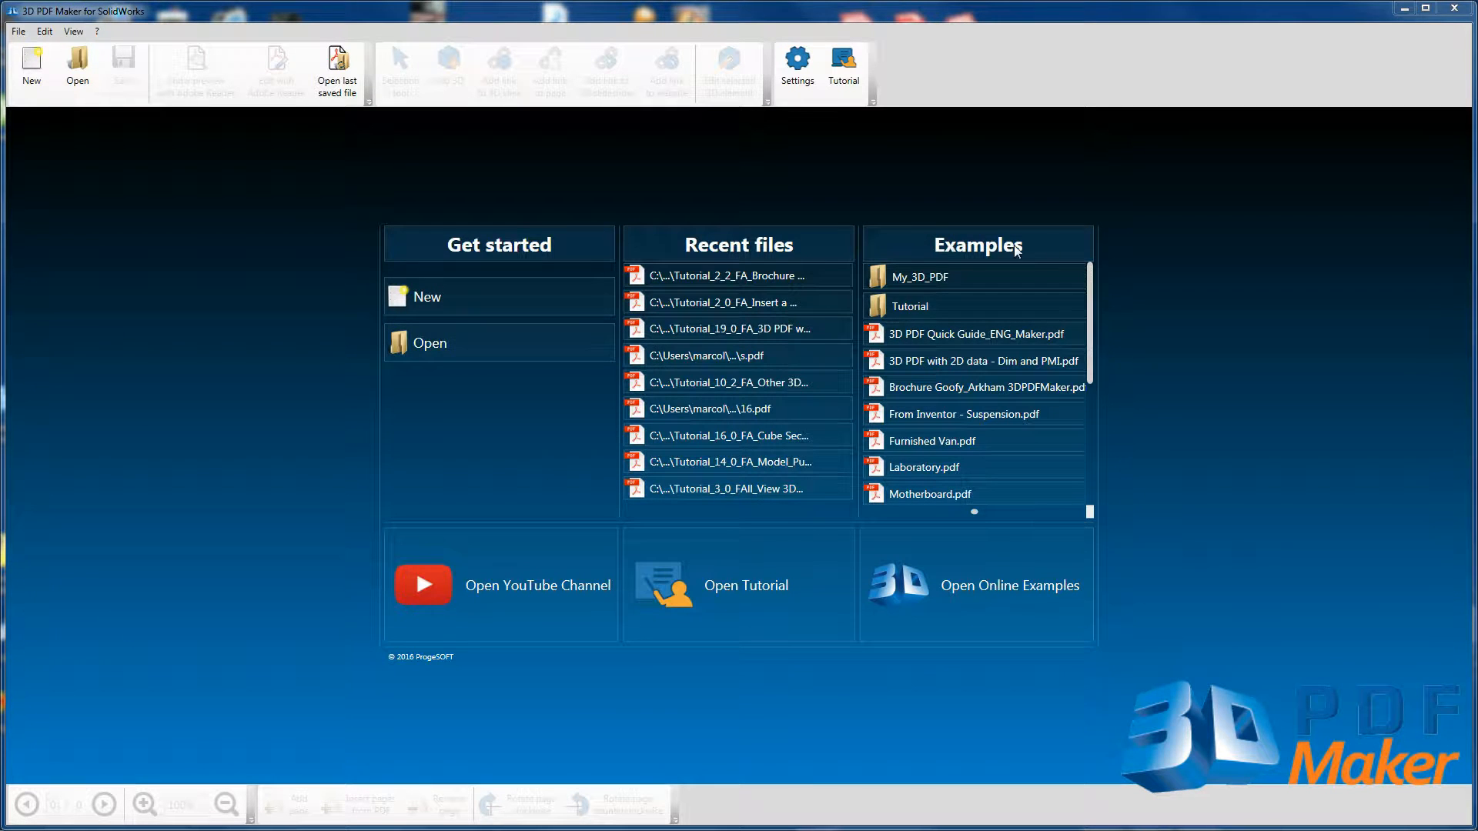
{"action": "scroll", "scroll_direction": "down", "scroll_amount": 3}
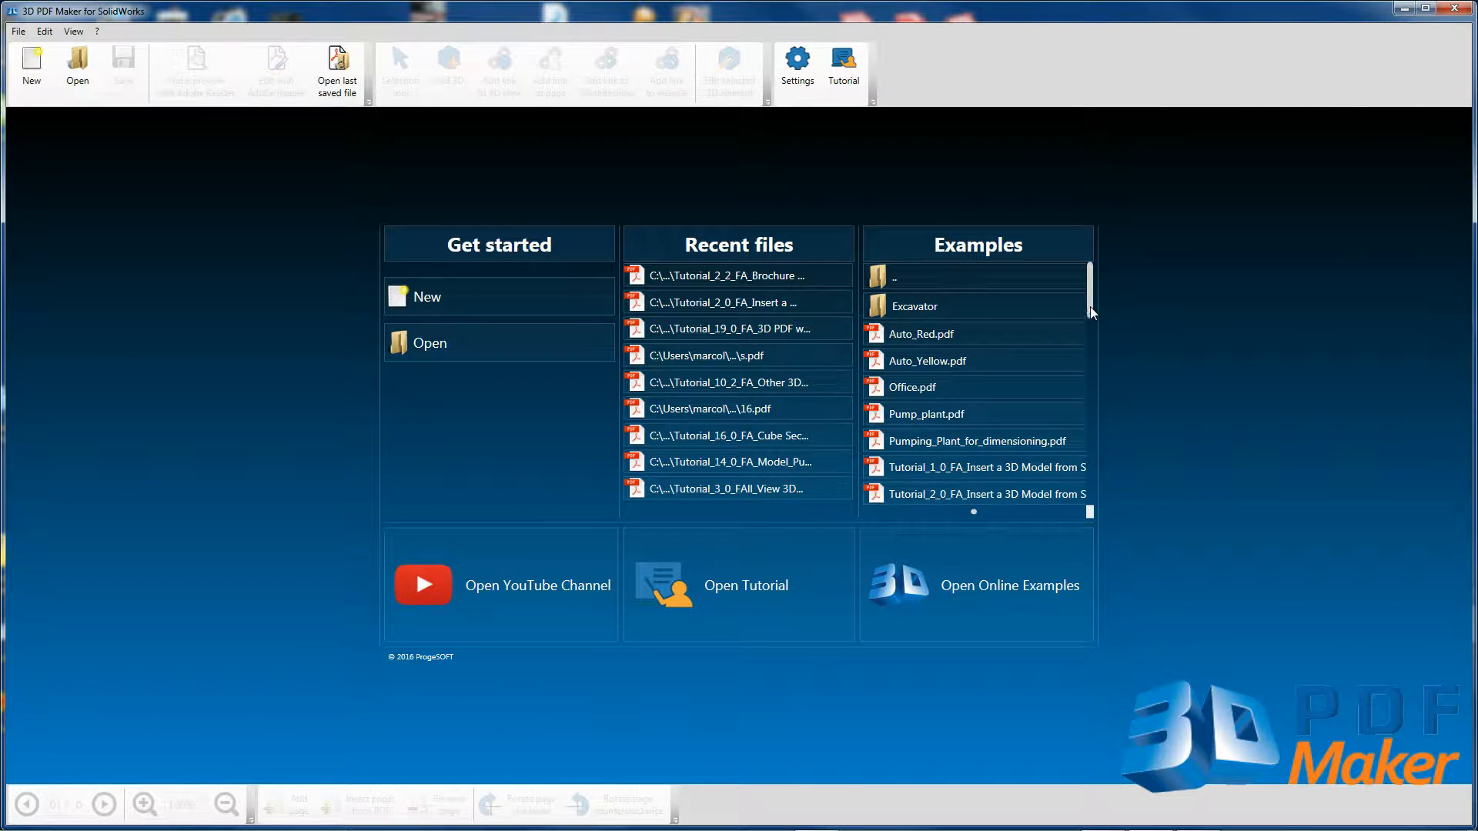
{"action": "scroll", "scroll_direction": "down", "scroll_amount": 3}
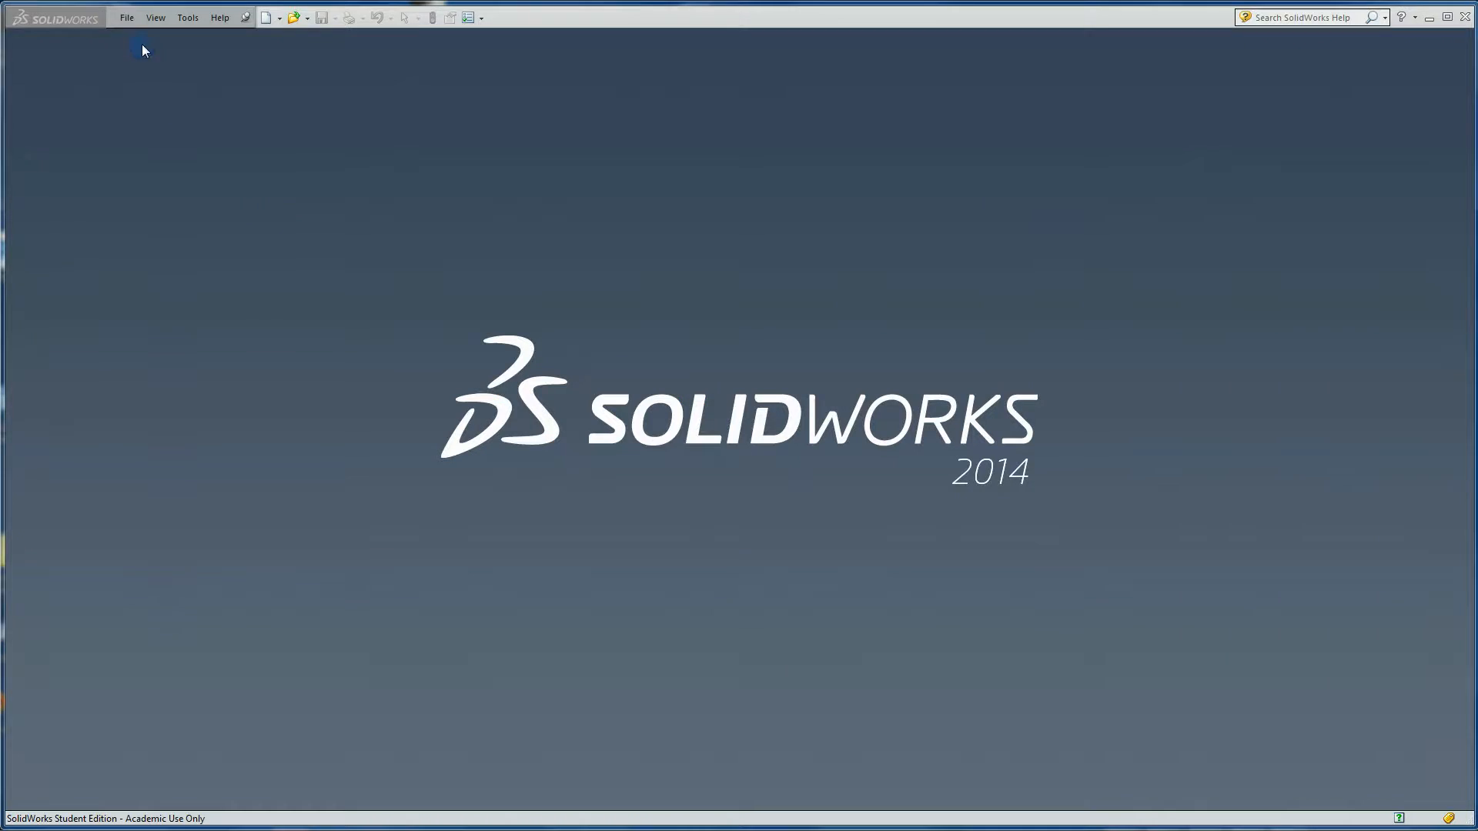
In SolidWorks, filter to SolidWorks Files and open Excavator.SLDASM from the Tutorial folder.
{"action": "left_click", "coordinate": [291, 17]}
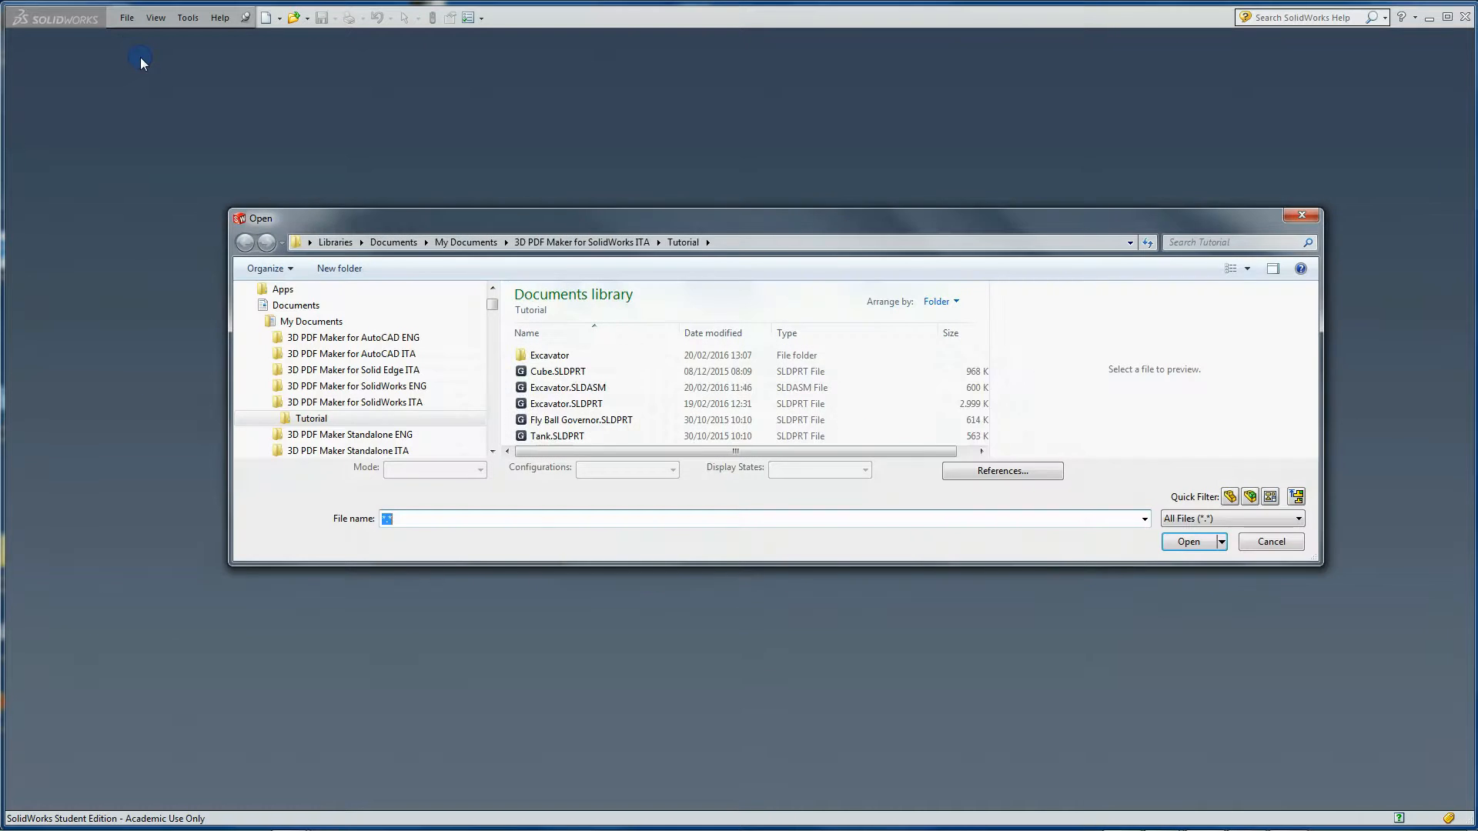
{"action": "left_click", "coordinate": [351, 353]}
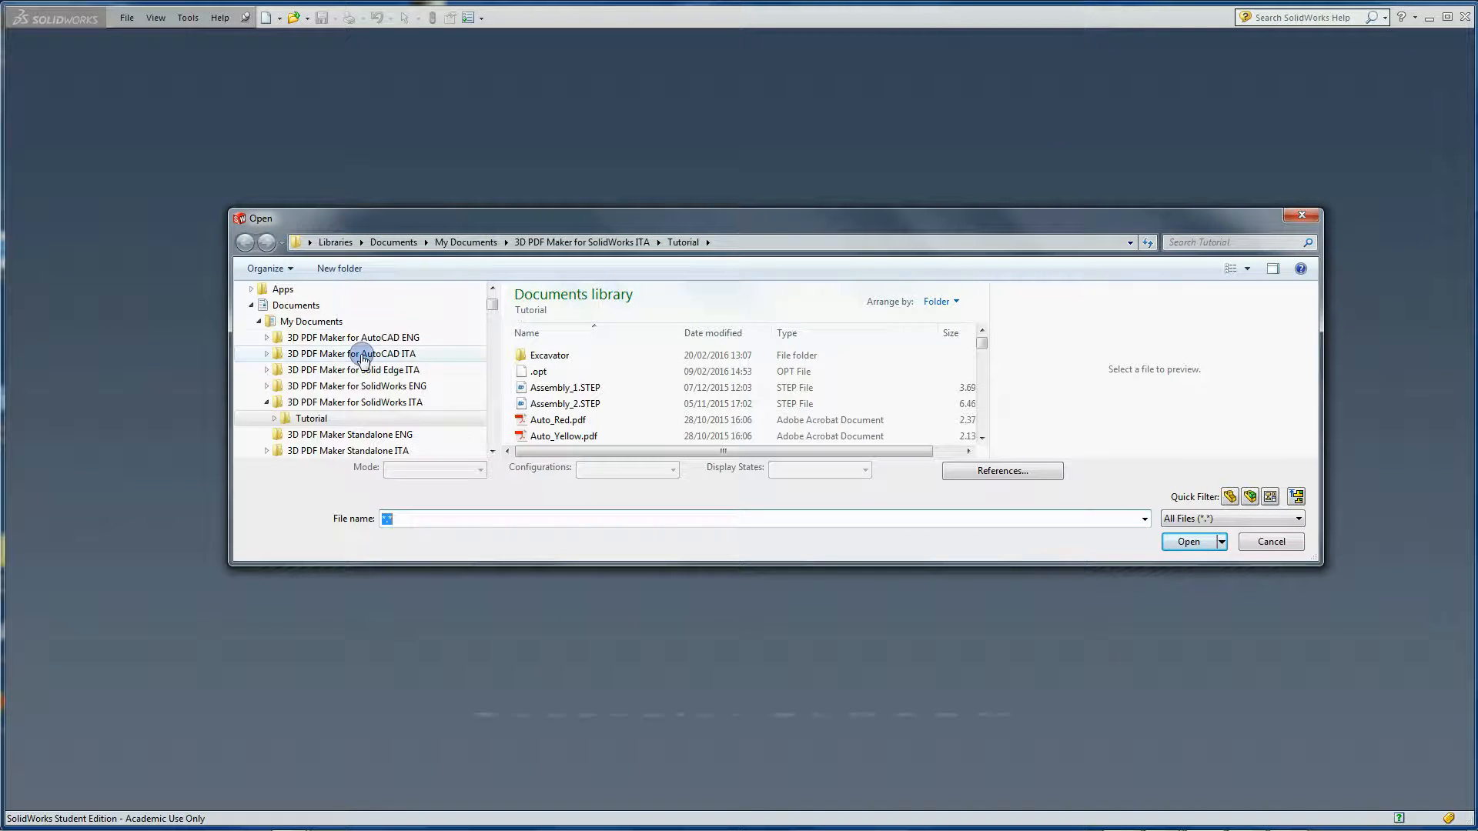
{"action": "left_click", "coordinate": [311, 417]}
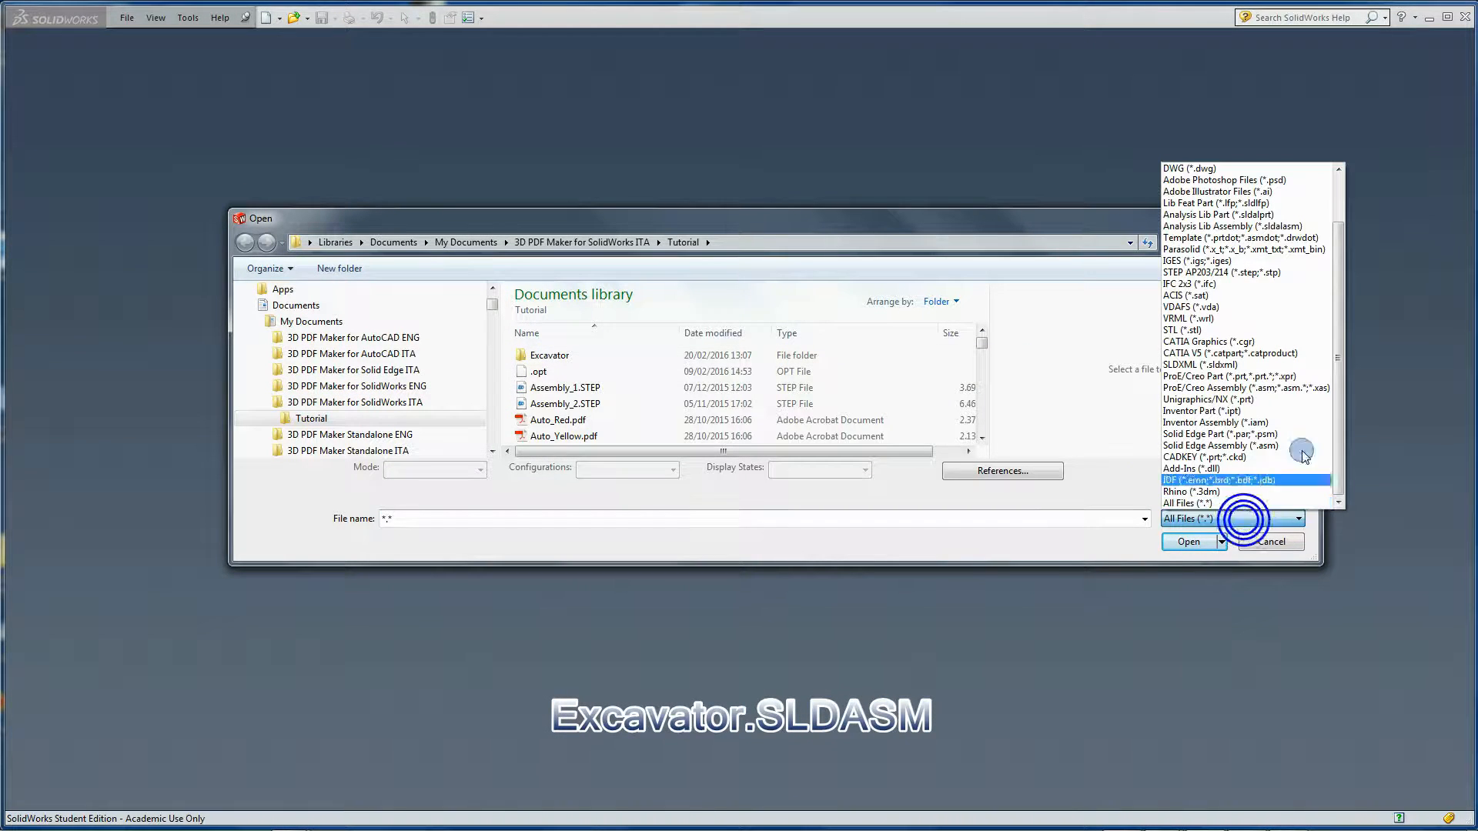
{"action": "left_click", "coordinate": [1228, 519]}
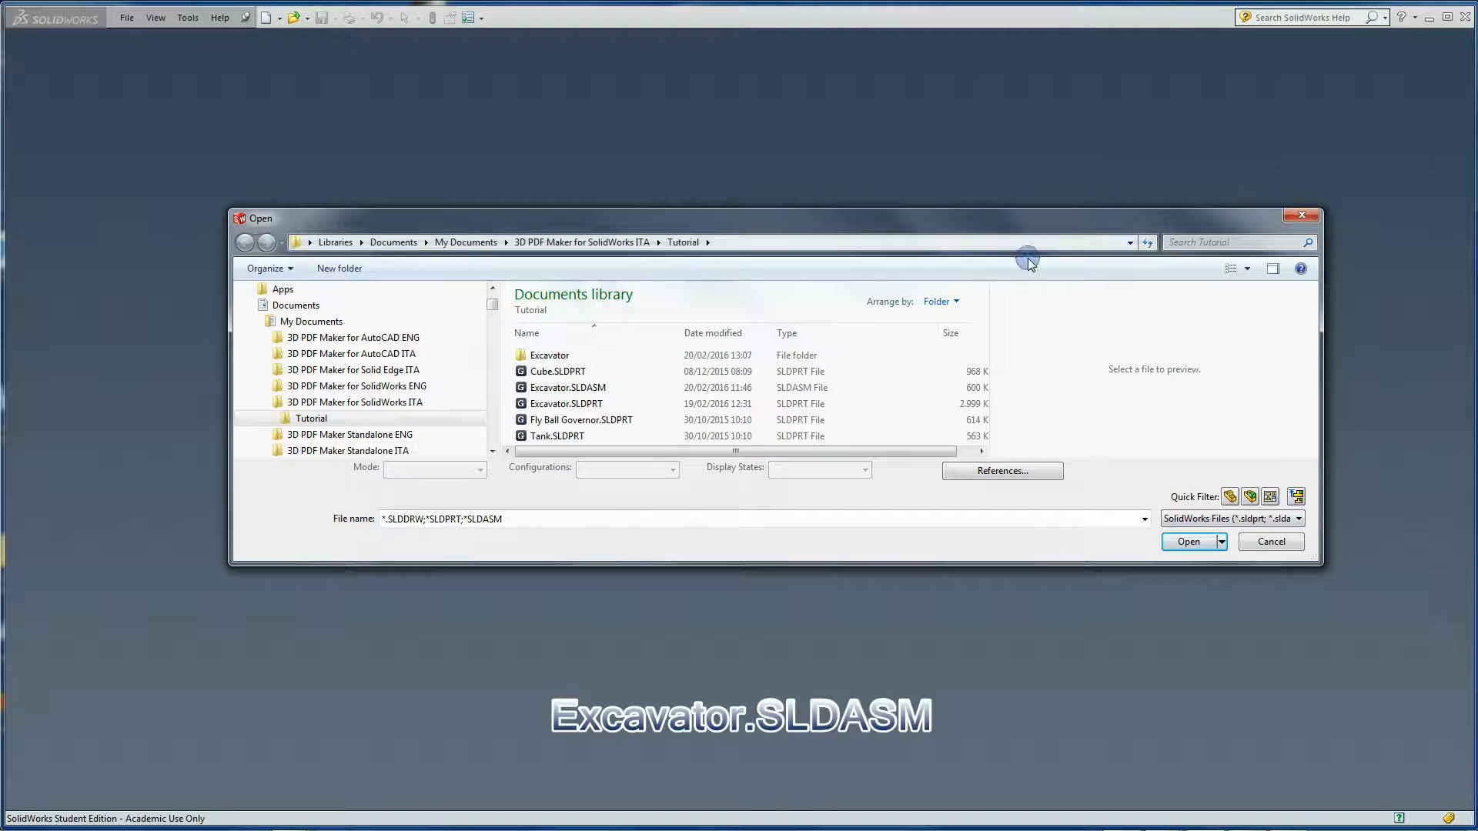
{"action": "left_click", "coordinate": [568, 388]}
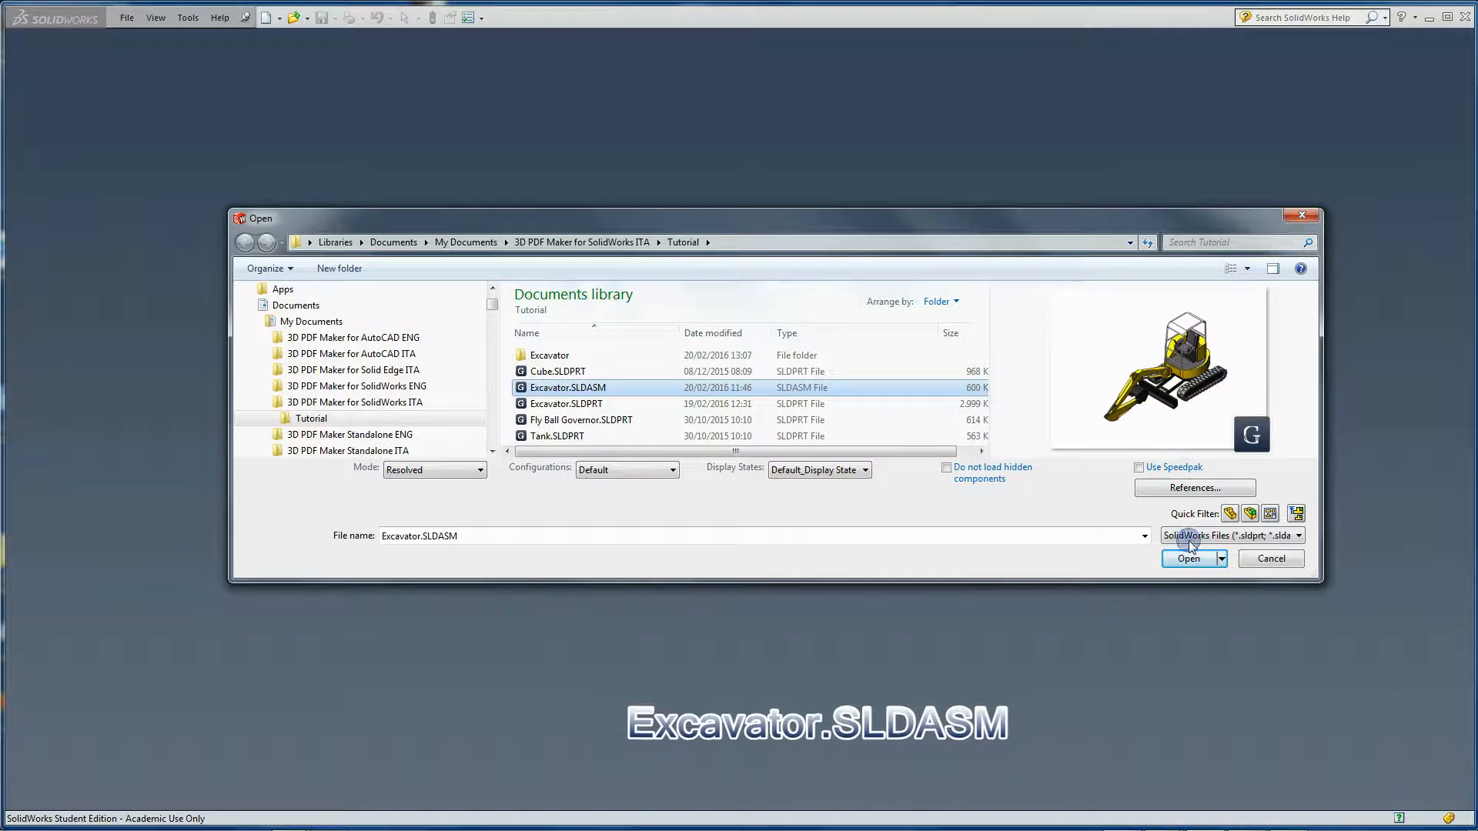
{"action": "left_click", "coordinate": [1189, 557]}
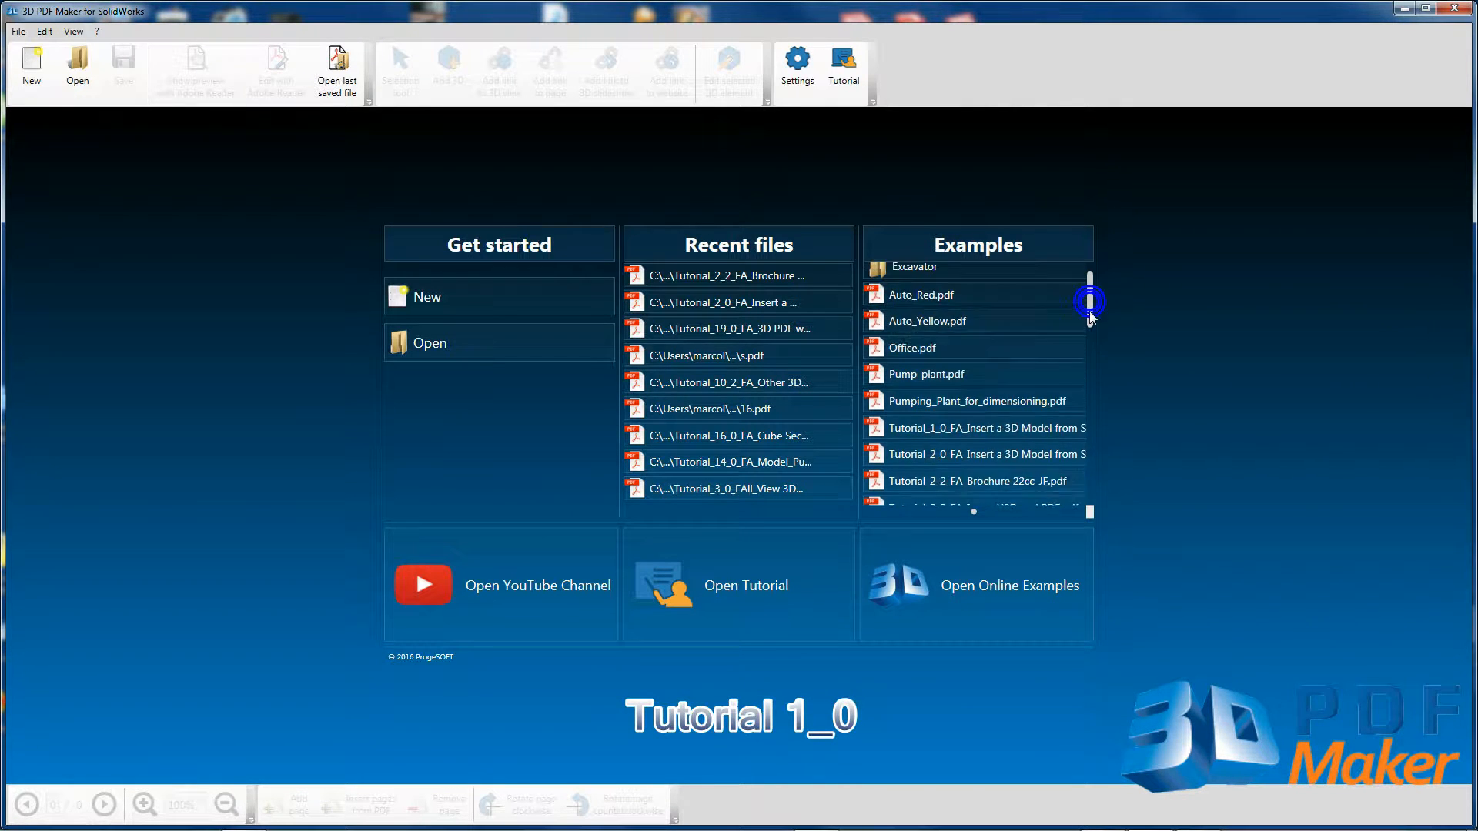
Open Tutorial_1_0_FA_Insert a 3D Model from SolidWorks.pdf and zoom its page to 150%.
{"action": "scroll", "scroll_direction": "down", "scroll_amount": 3}
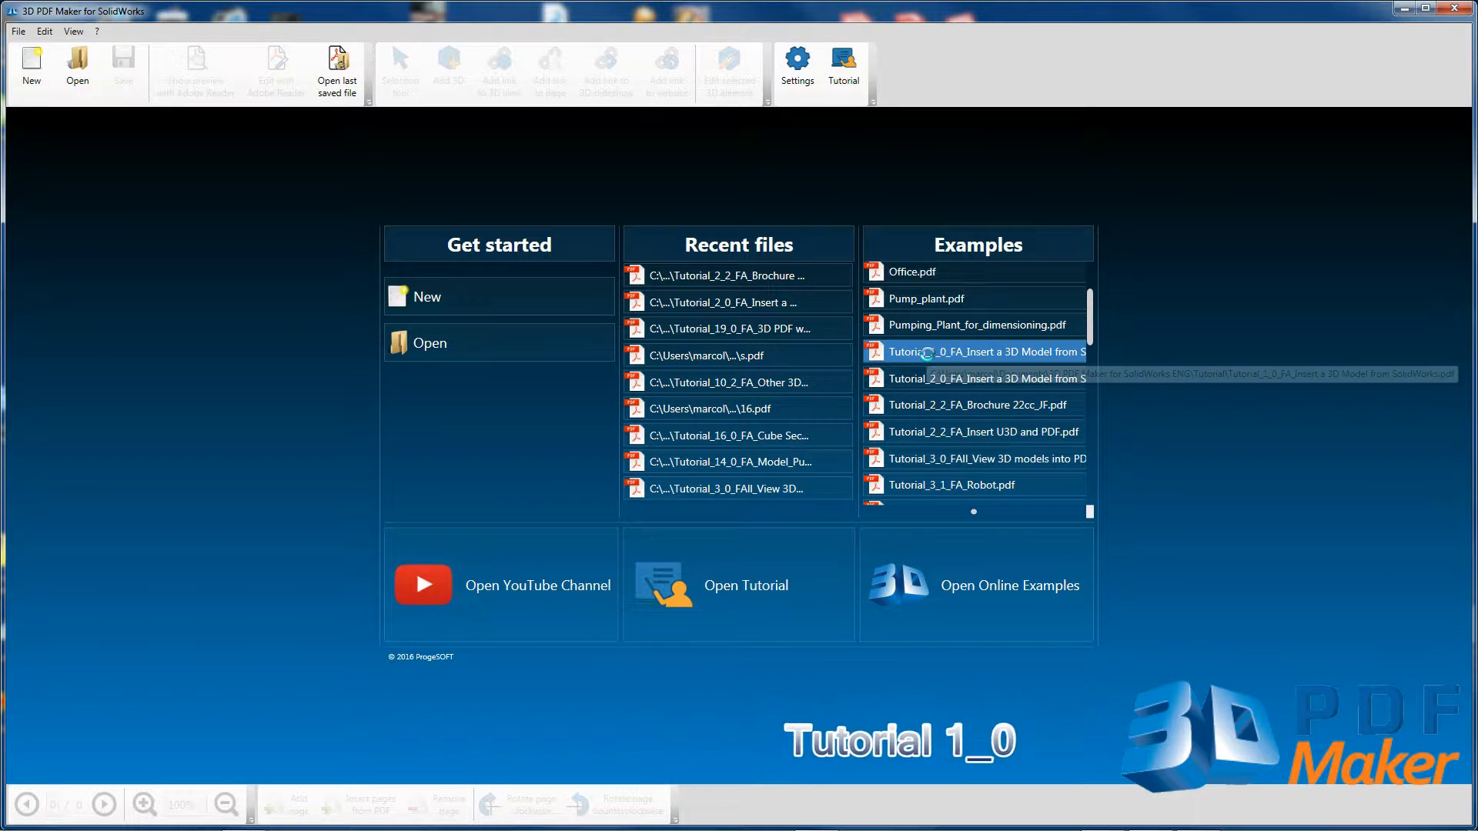
{"action": "double_click", "coordinate": [976, 351]}
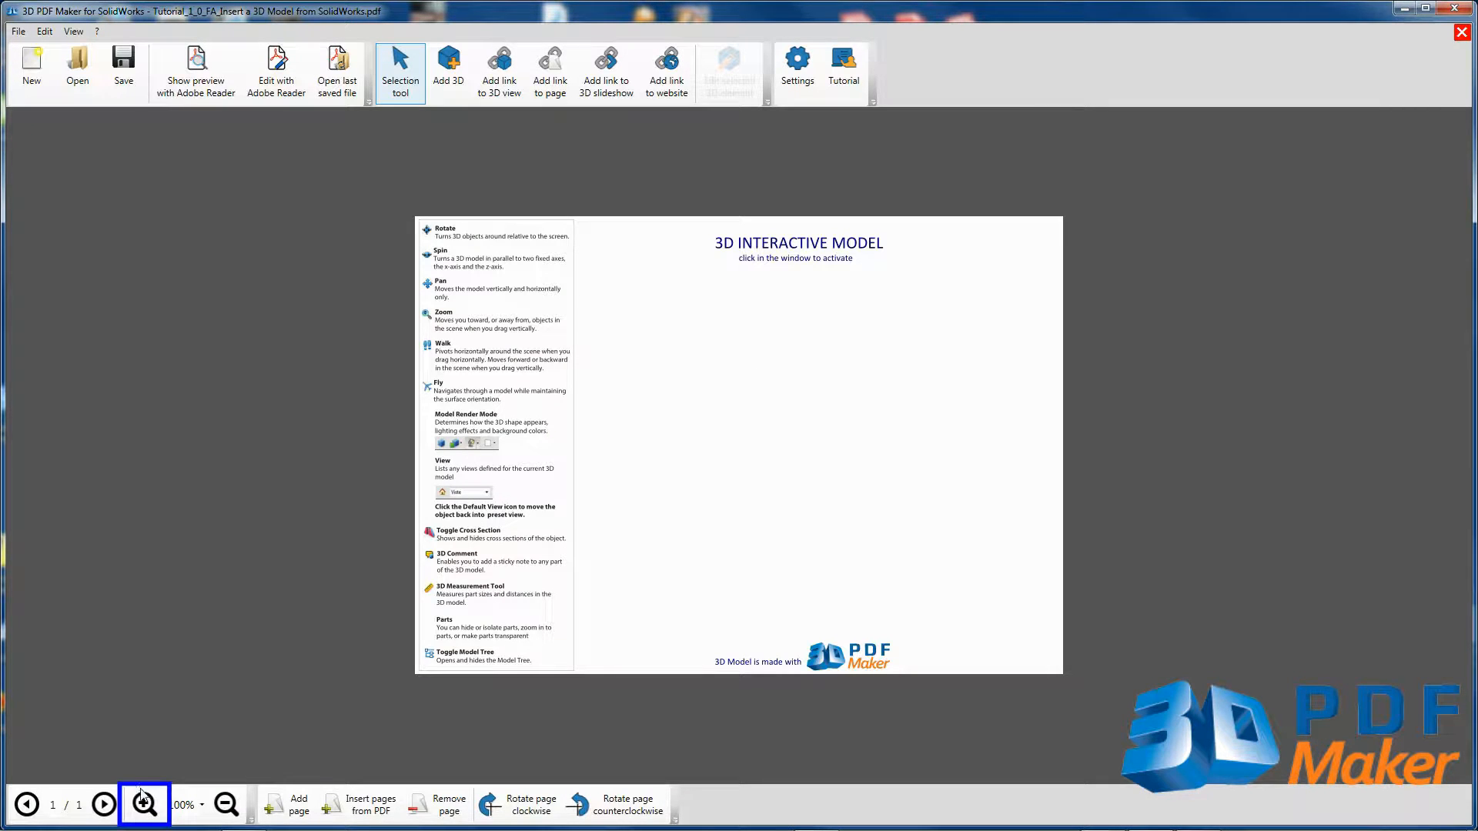
{"action": "left_click", "coordinate": [143, 804]}
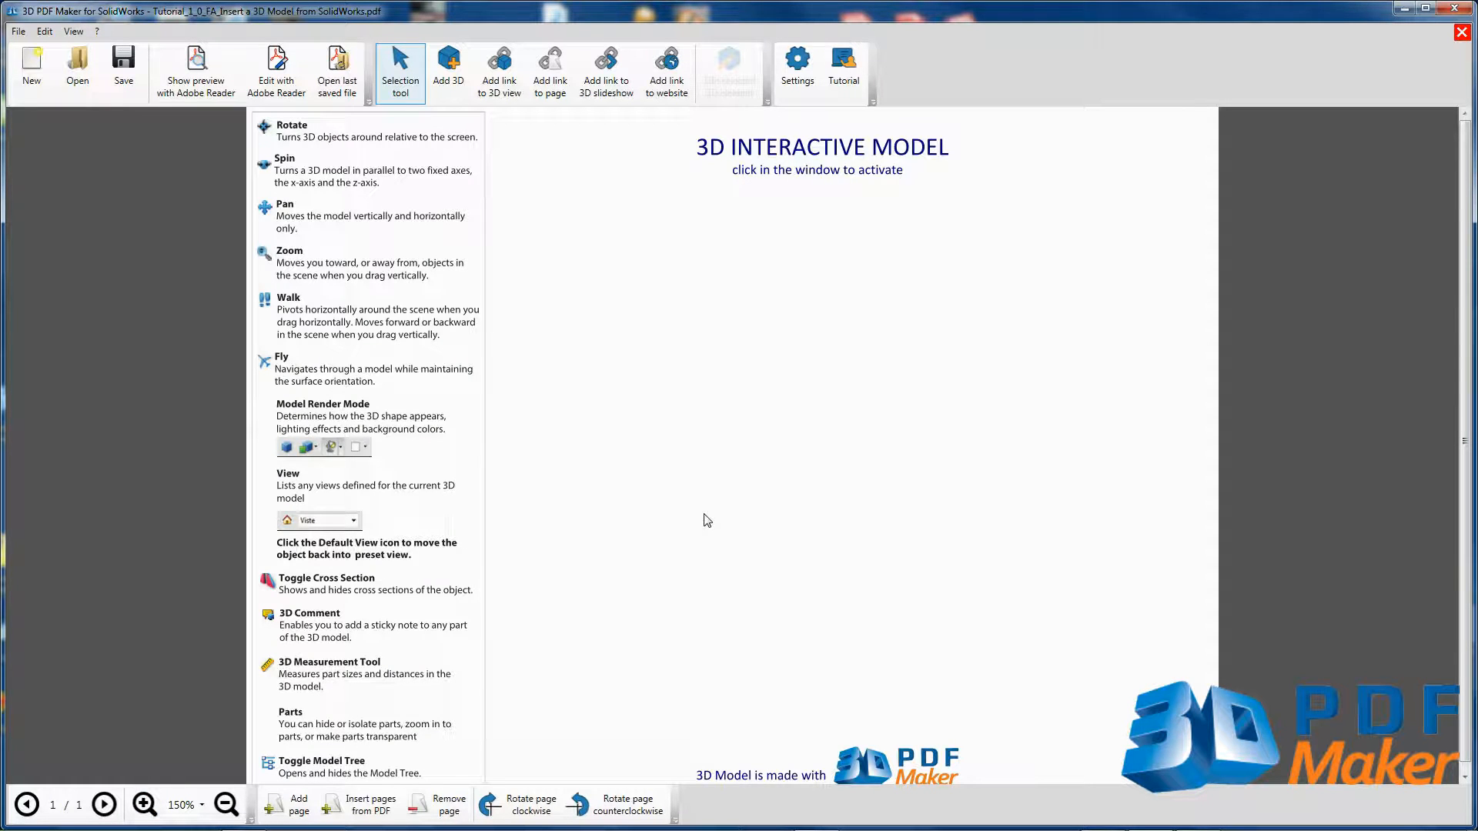
{"action": "left_click", "coordinate": [448, 70]}
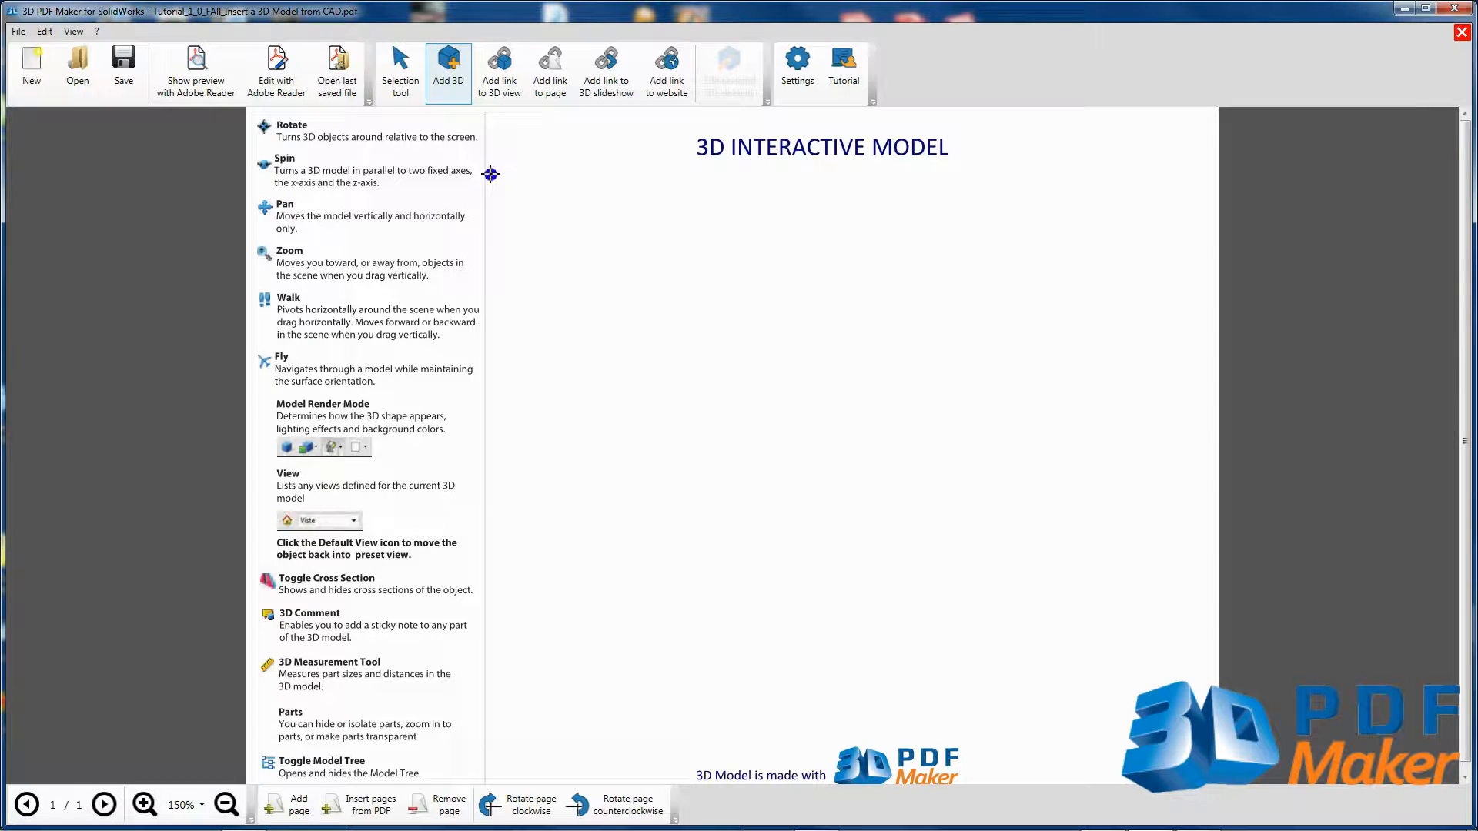
Add a 3D area below the title, rotate the excavator in the 3D View and confirm it onto the page.
{"action": "left_click", "coordinate": [448, 68]}
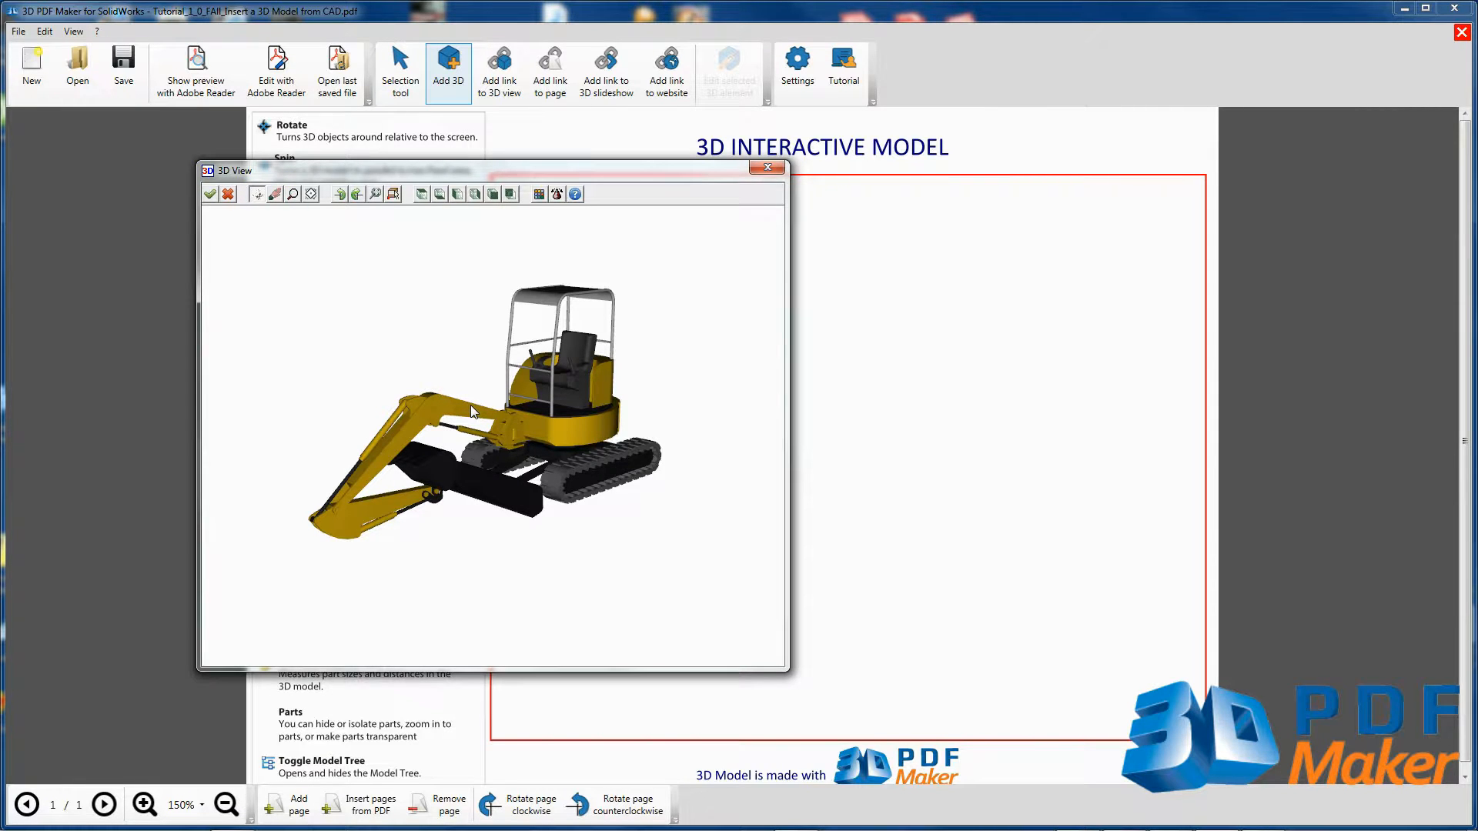
{"action": "left_click_drag", "start_coordinate": [471, 413], "coordinate": [499, 525]}
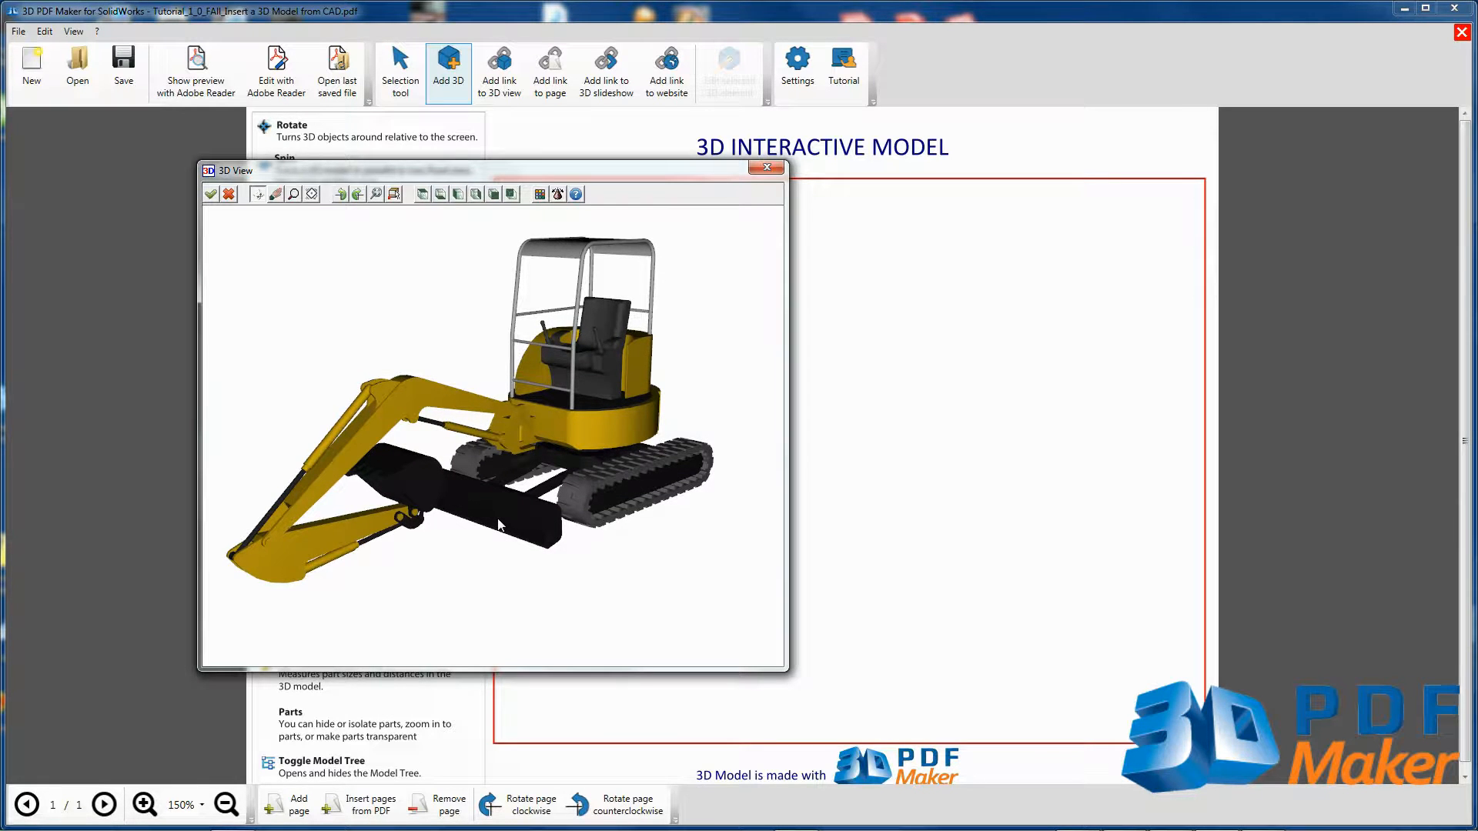
{"action": "left_click", "coordinate": [210, 194]}
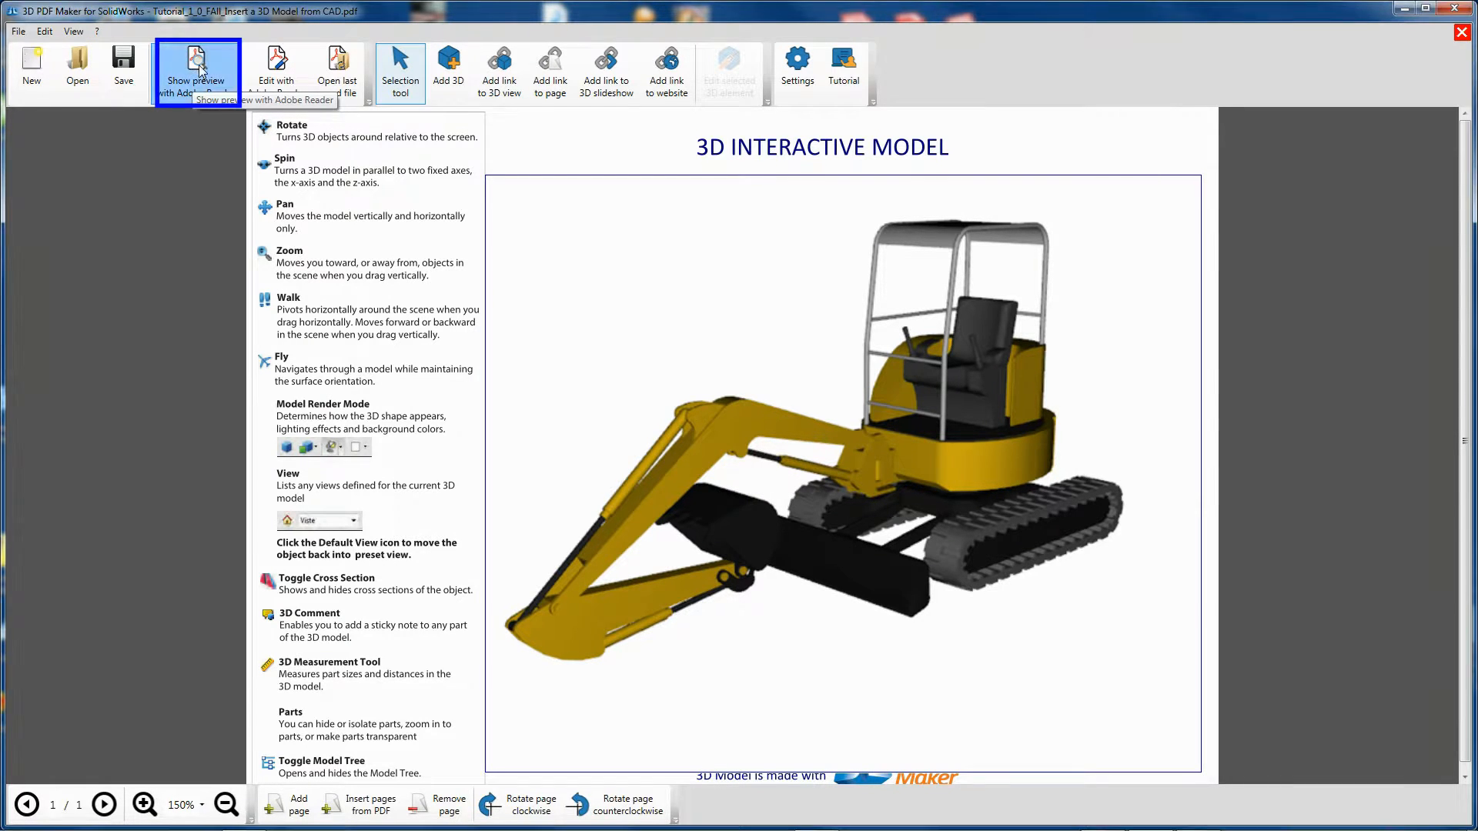
Preview the excavator PDF in Adobe Reader and Save As into the 3D PDF Maker for SolidWorks ENG folder.
{"action": "left_click", "coordinate": [196, 68]}
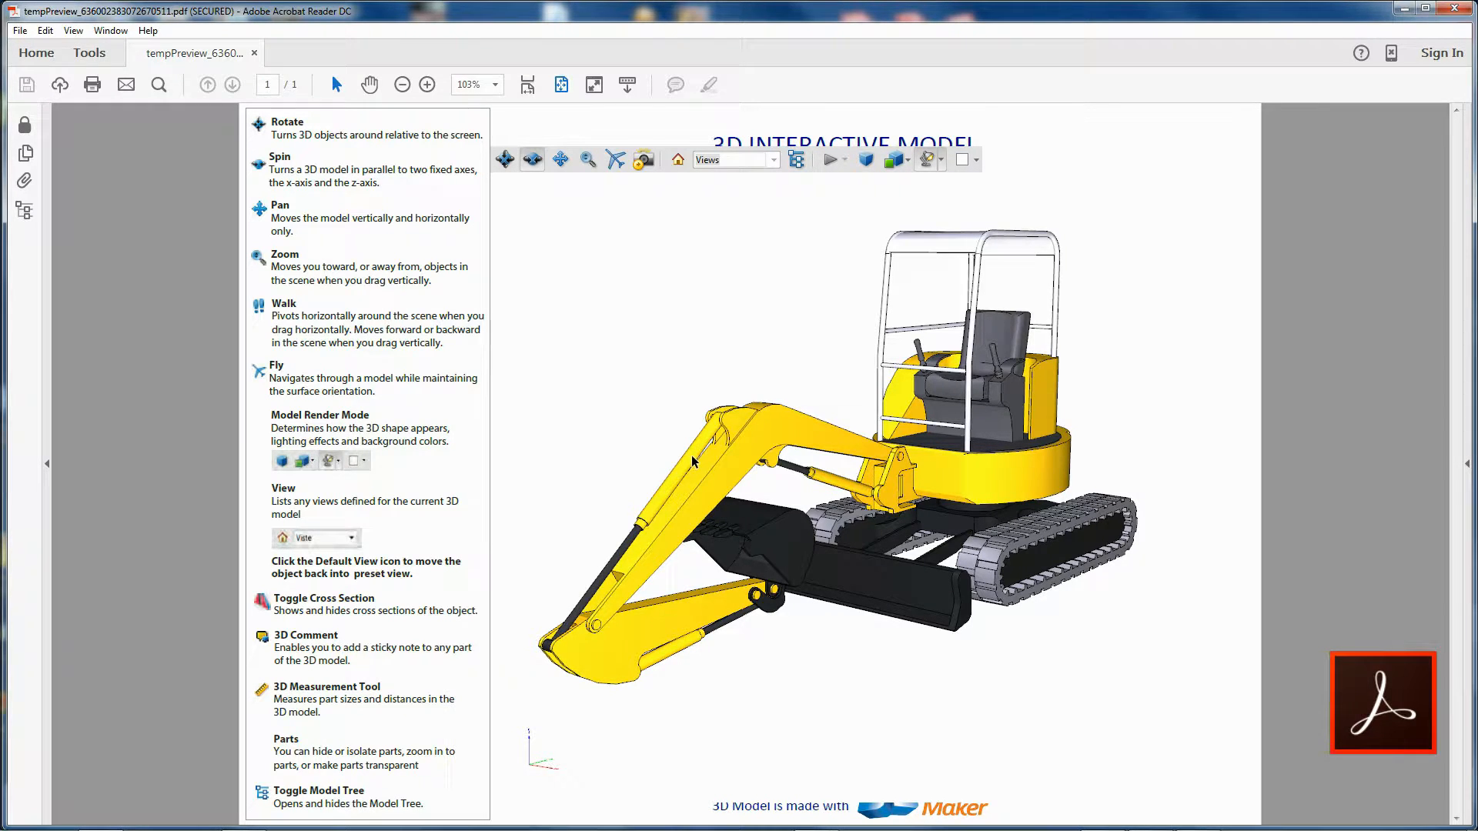
{"action": "left_click", "coordinate": [19, 31]}
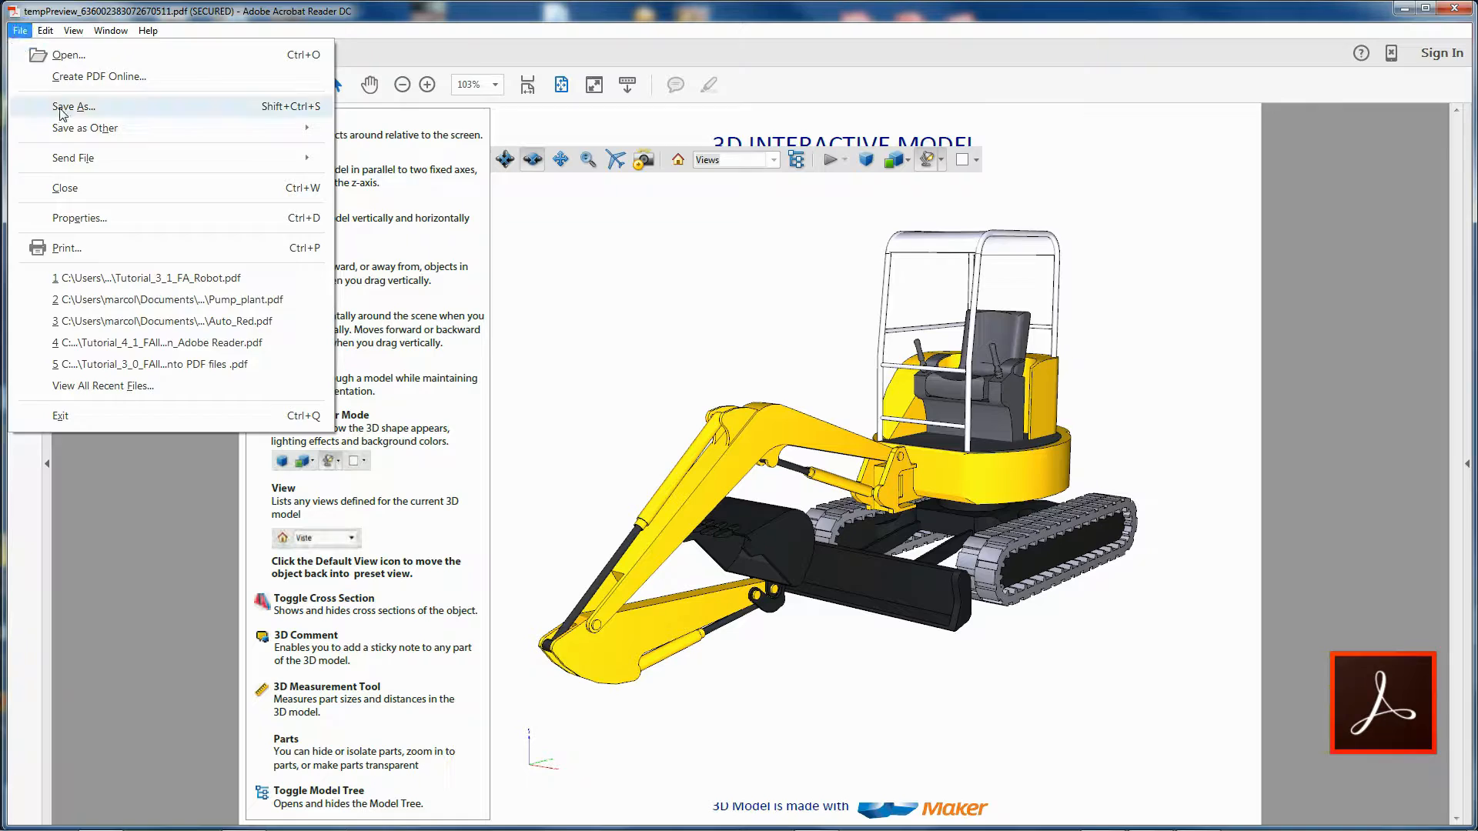
{"action": "left_click", "coordinate": [74, 106]}
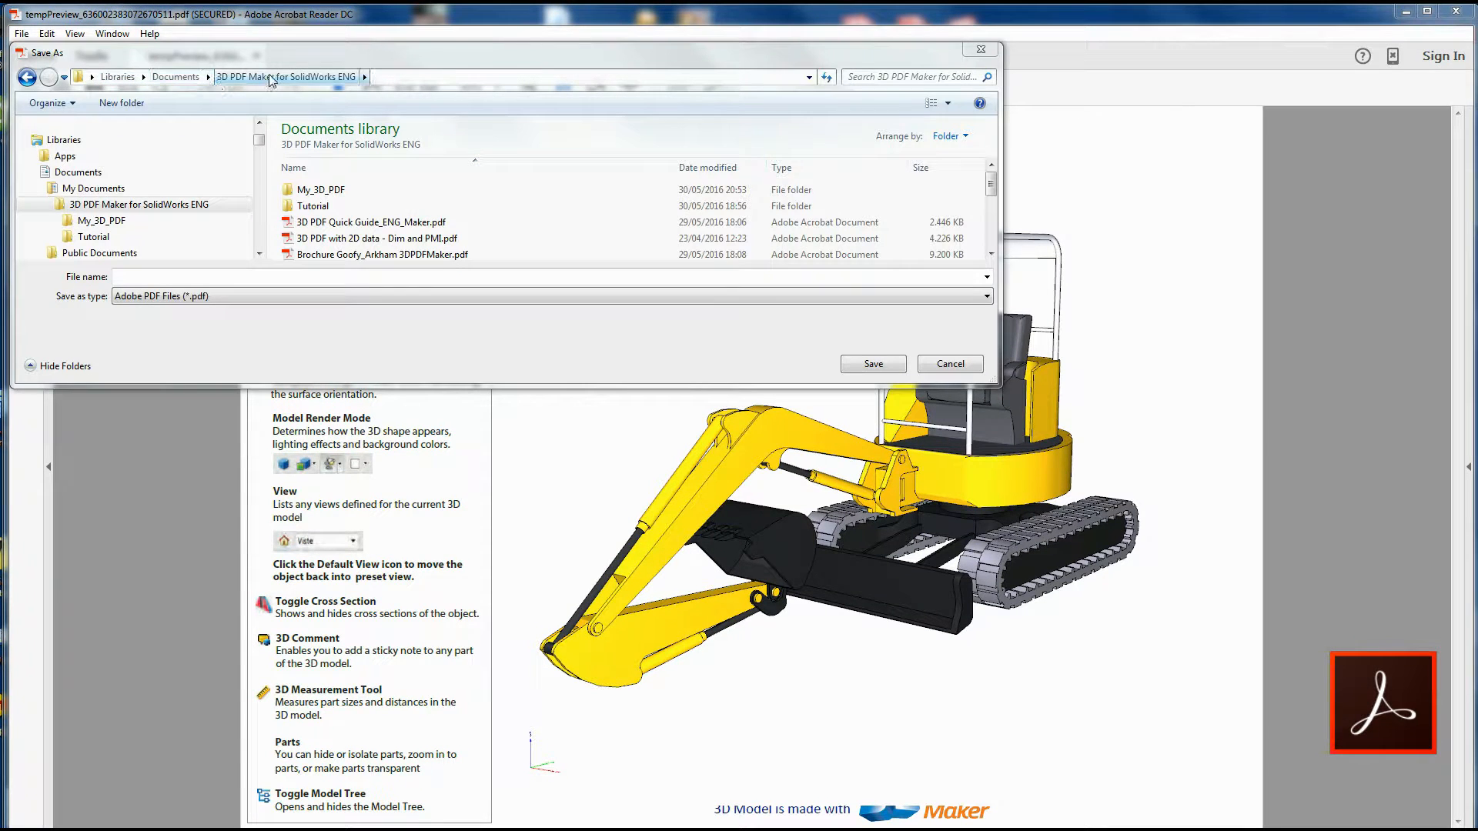
{"action": "double_click", "coordinate": [318, 190]}
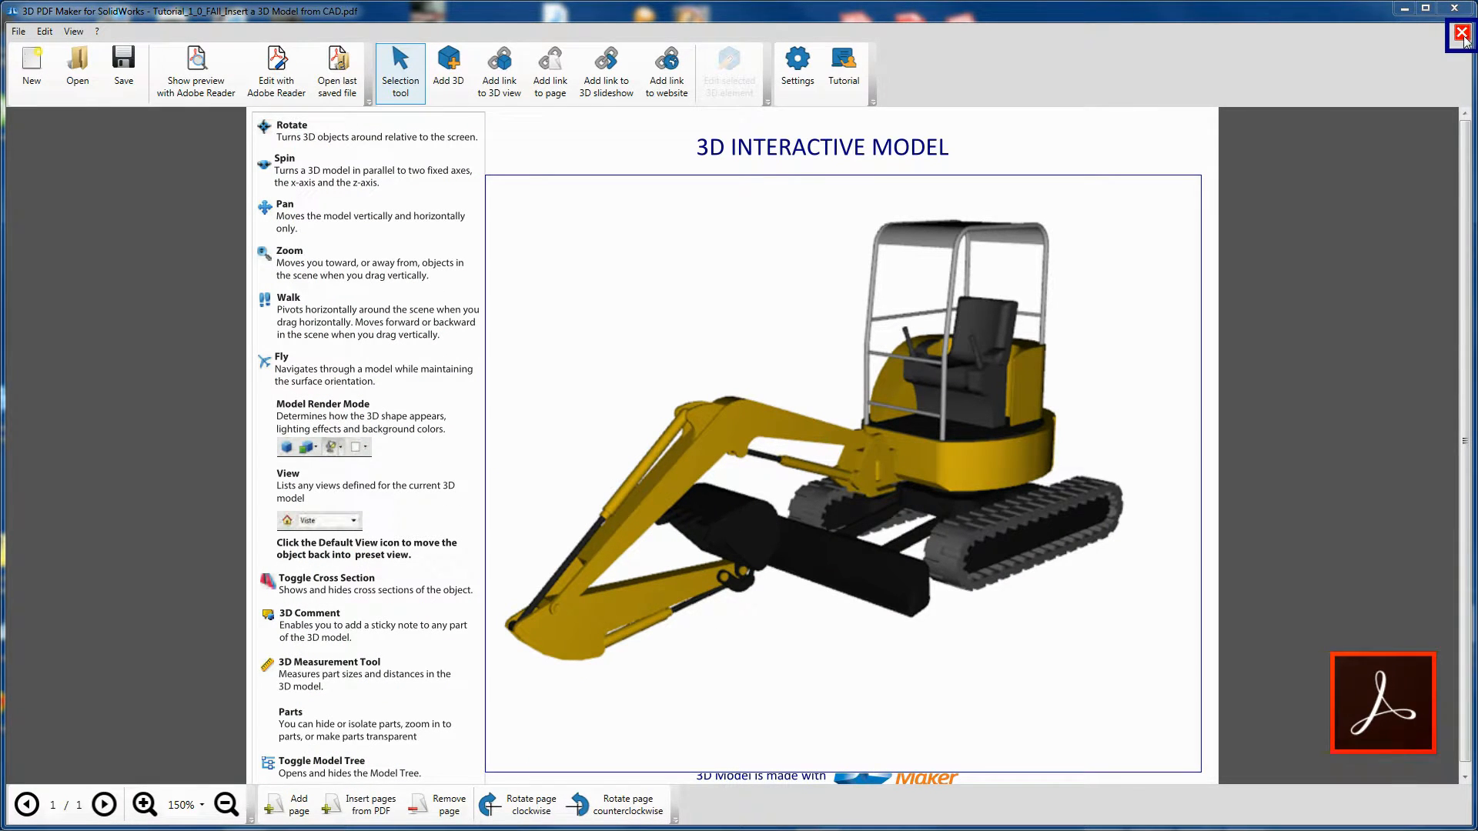
Close the excavator document, answering No to saving, and bring the Adobe Reader preview forward.
{"action": "left_click", "coordinate": [1464, 35]}
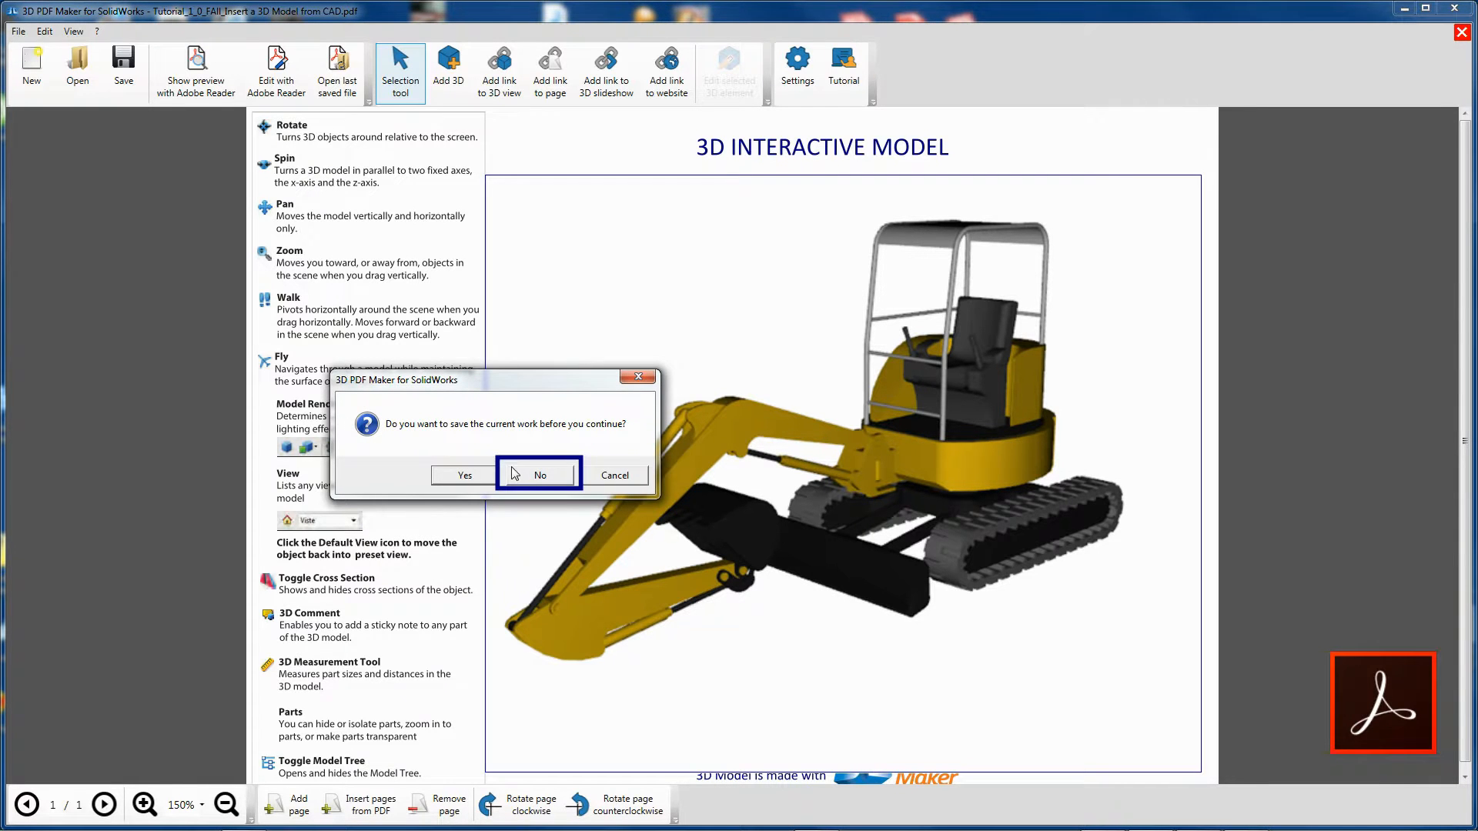
{"action": "left_click", "coordinate": [539, 474]}
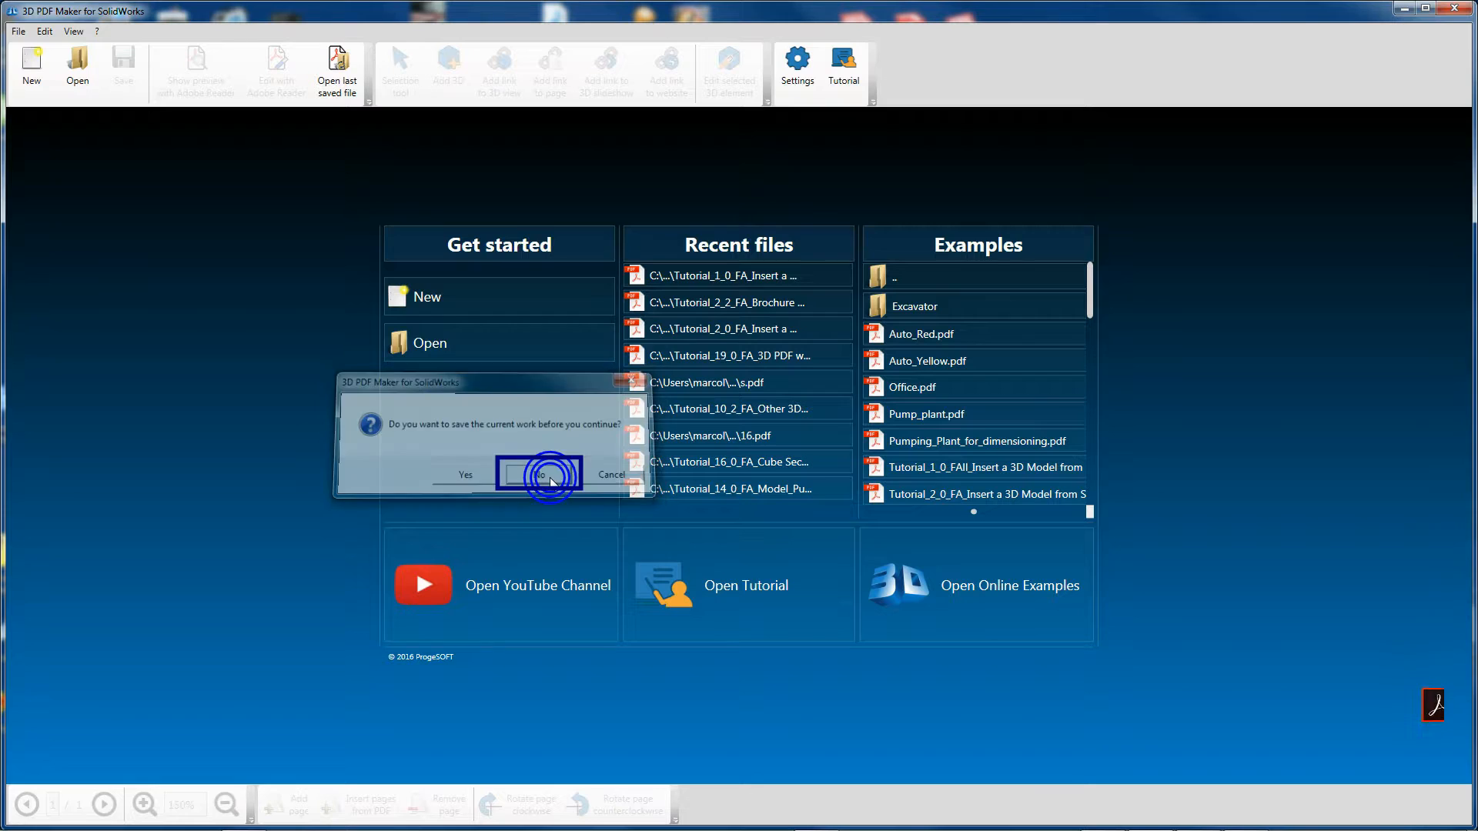
{"action": "left_click", "coordinate": [539, 474]}
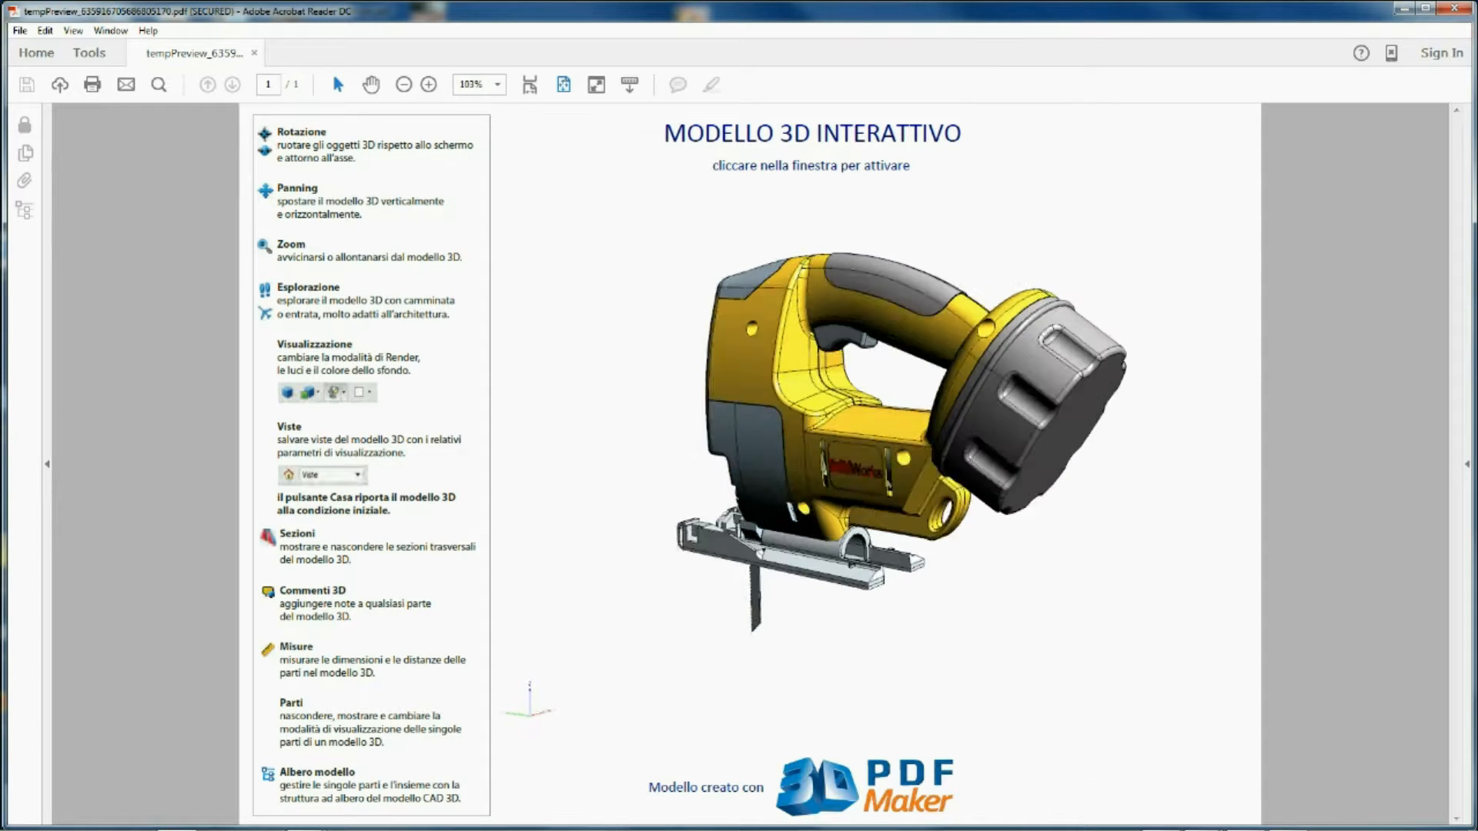
{"action": "left_click", "coordinate": [896, 405]}
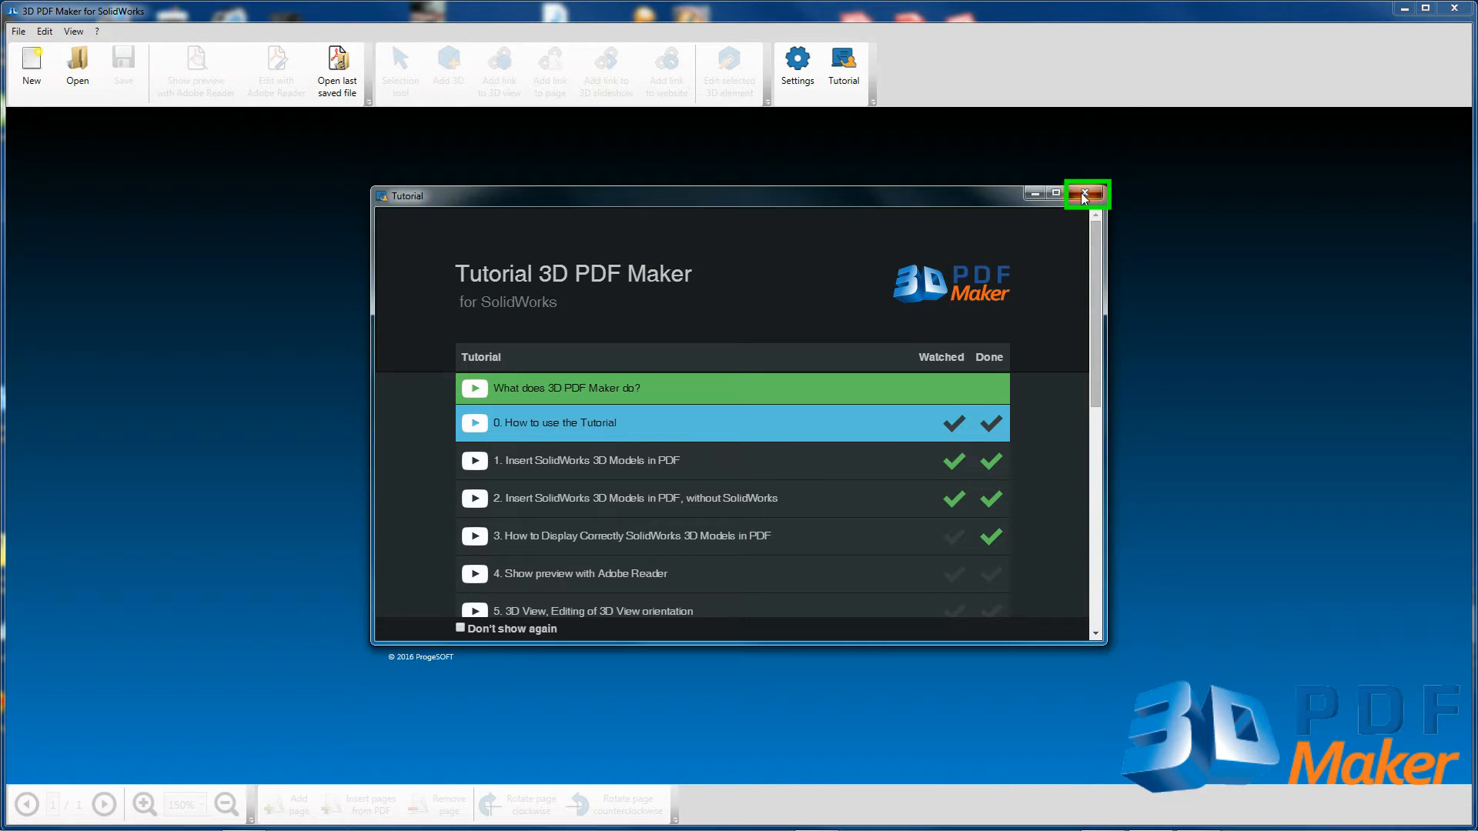
Close the Tutorial window and reopen it via Open Tutorial to its introduction page.
{"action": "left_click", "coordinate": [1085, 194]}
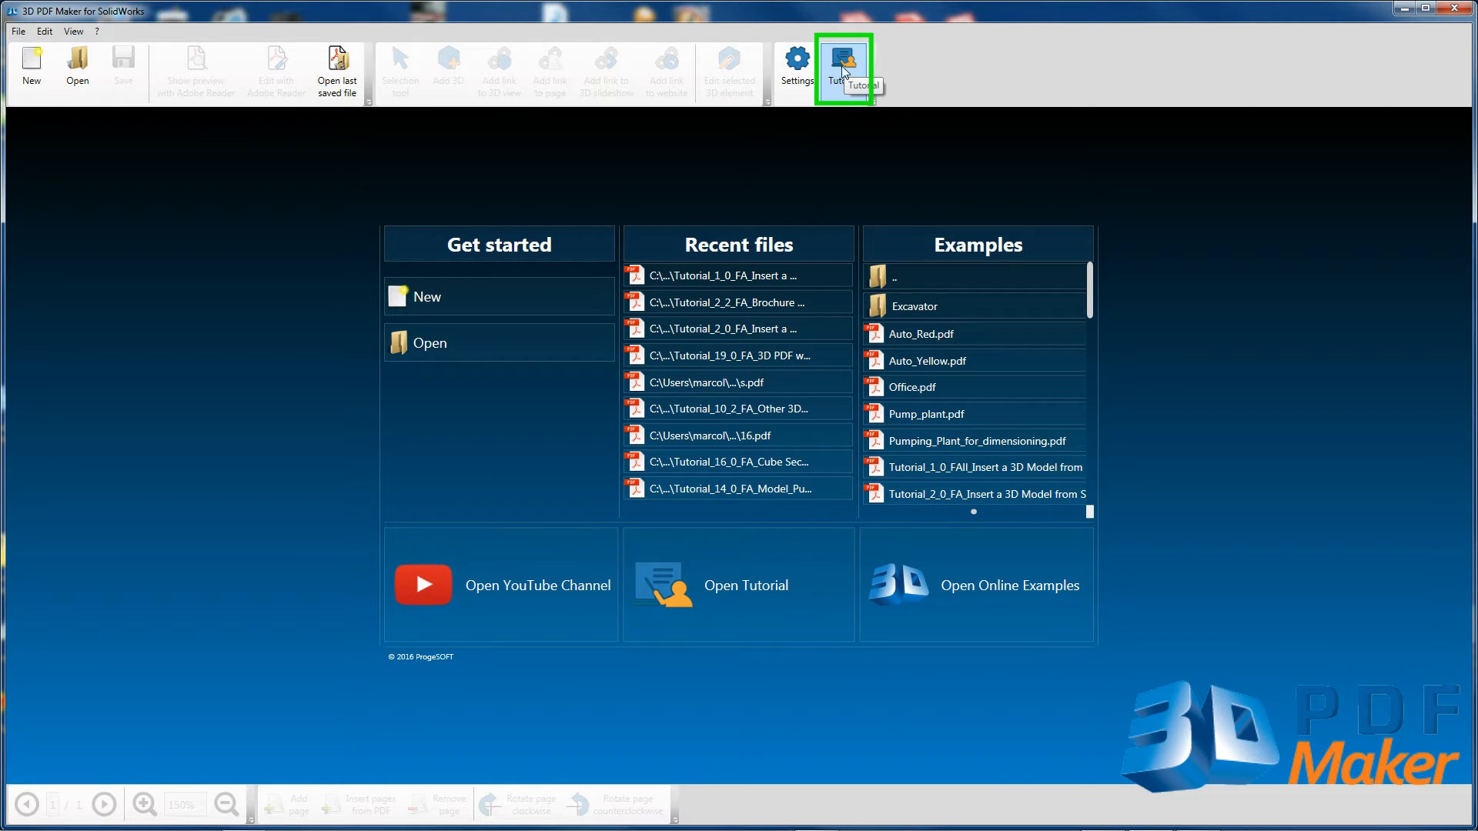
{"action": "mouse_move", "coordinate": [1030, 217]}
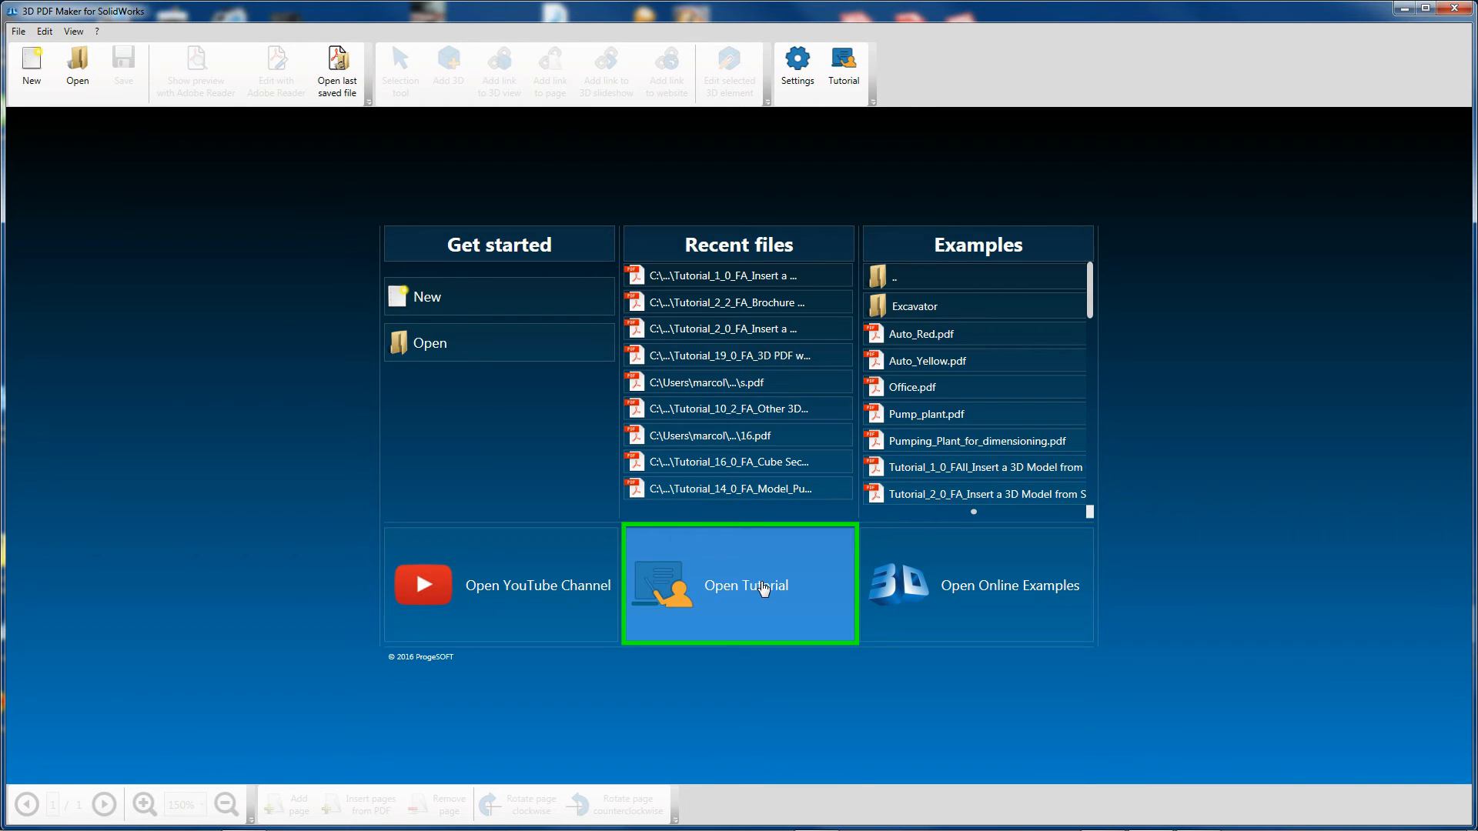
{"action": "left_click", "coordinate": [740, 585]}
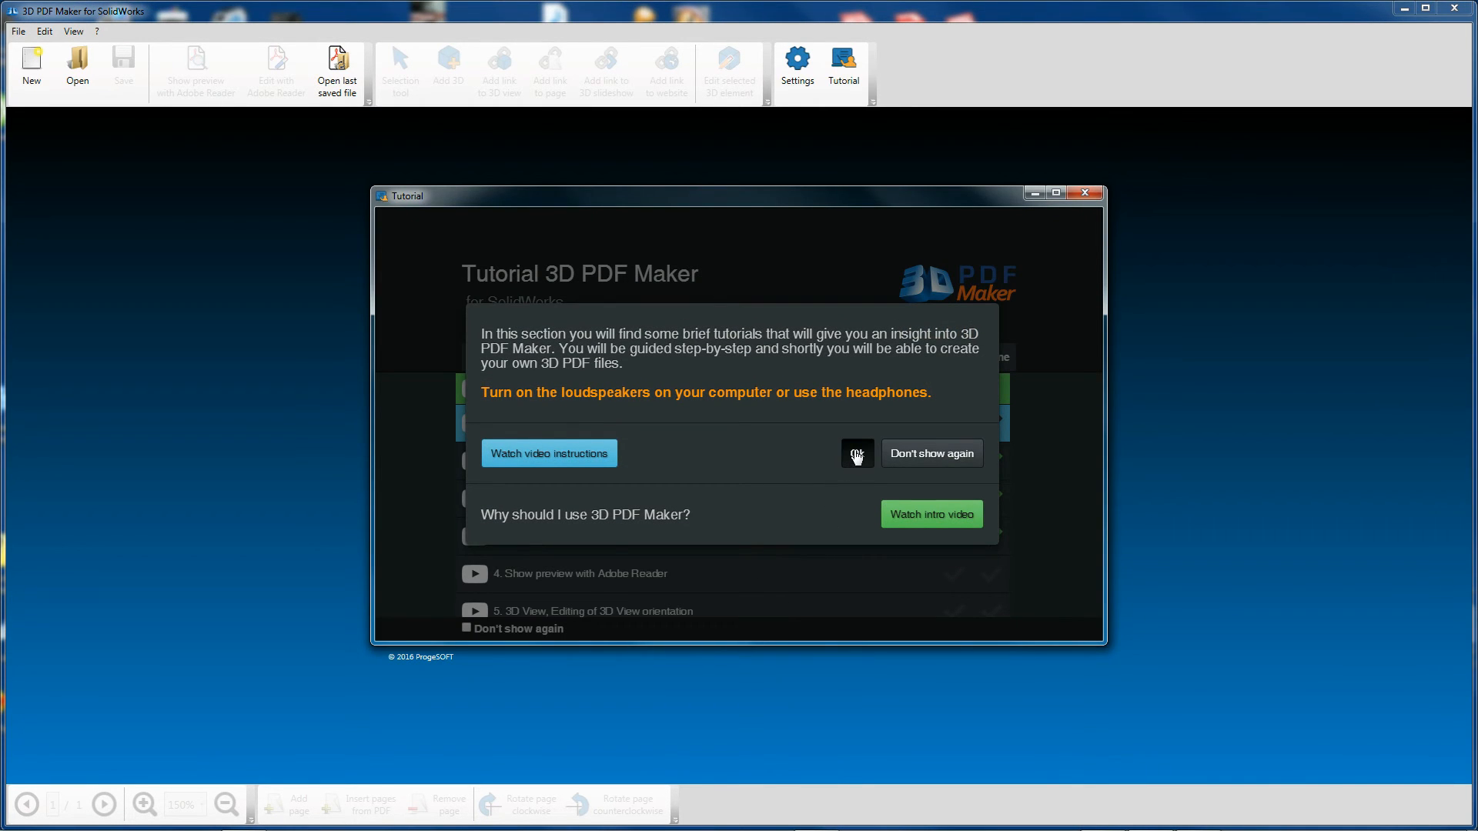